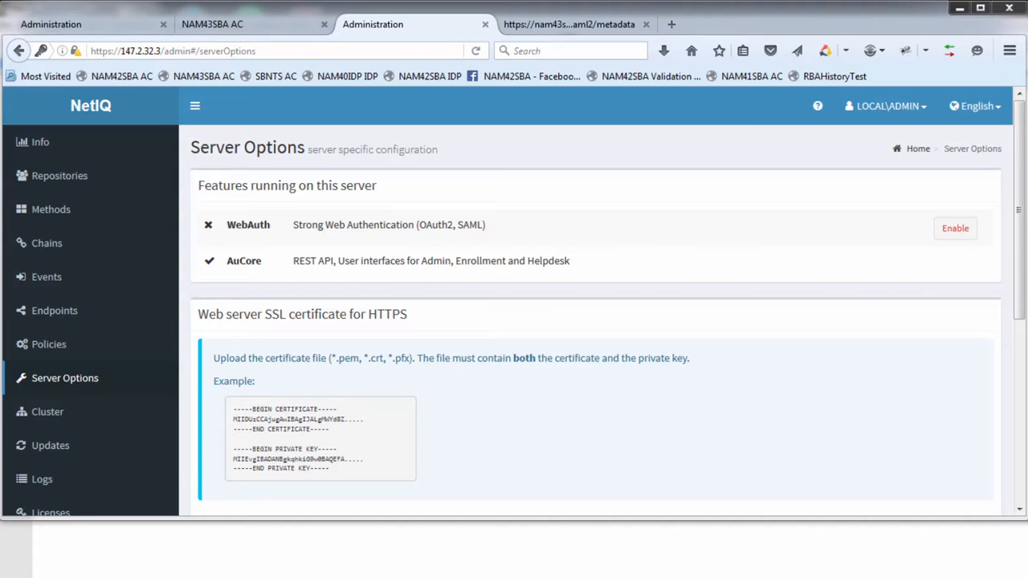
mouse_move(914, 415)
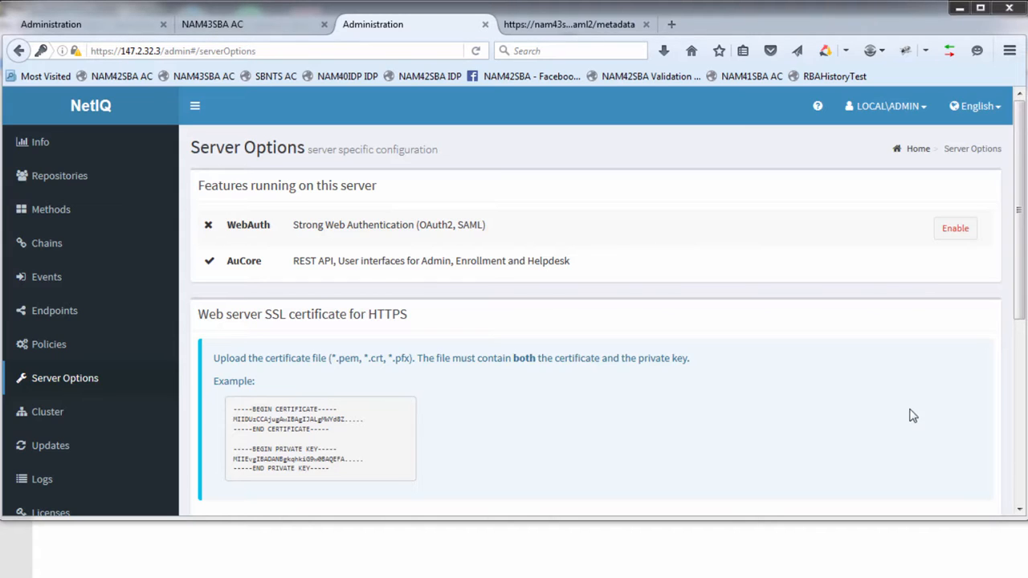
mouse_move(347, 76)
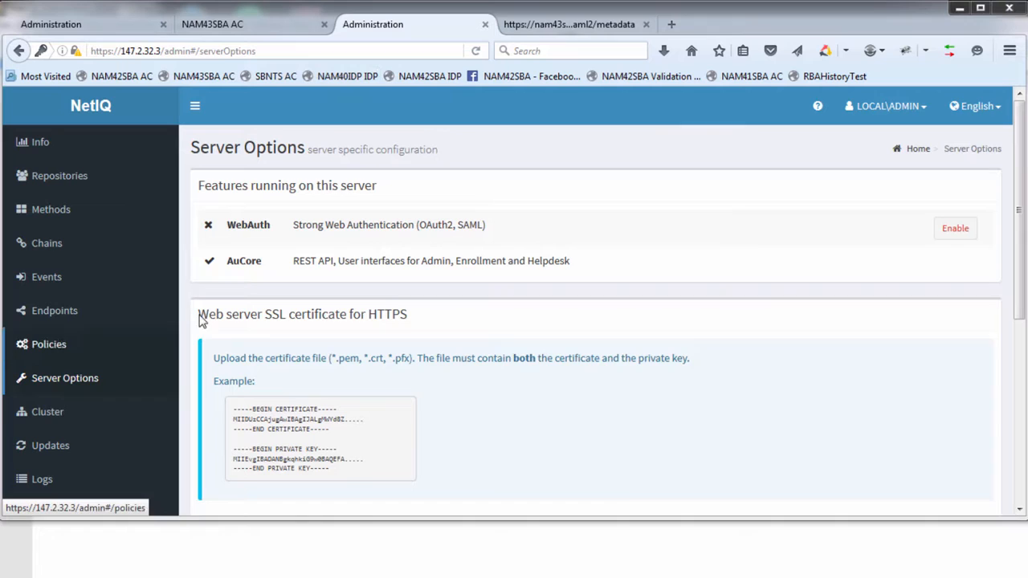
mouse_move(381, 249)
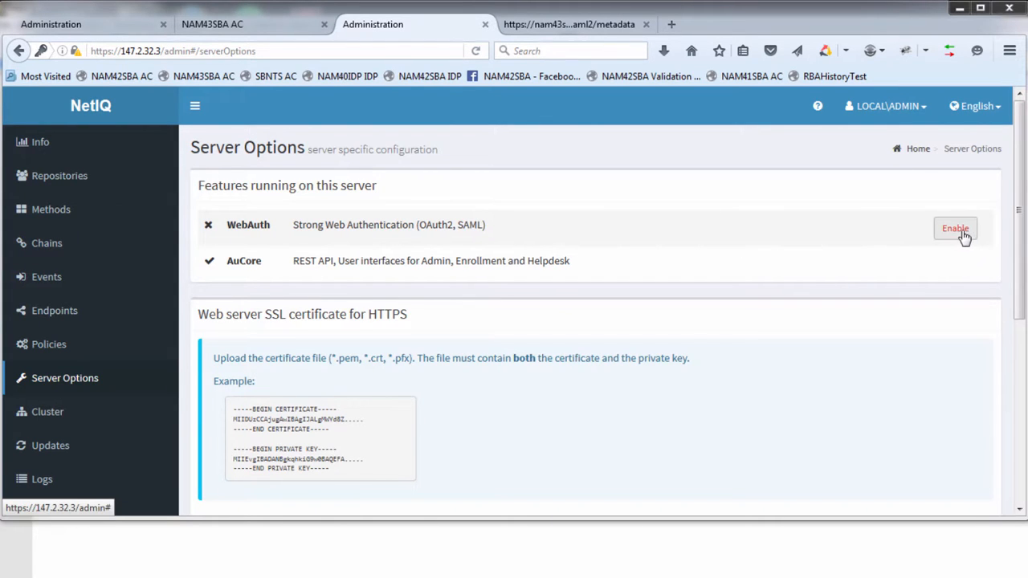
- Enable WebAuth on the 147.2.32.3 server, accepting the RAM warning
click(956, 228)
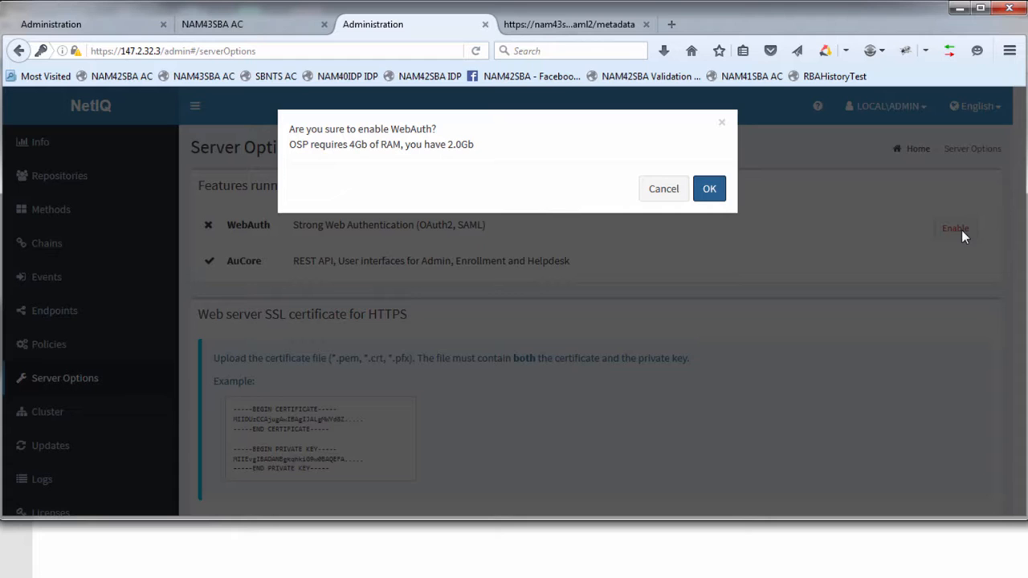
mouse_move(664, 189)
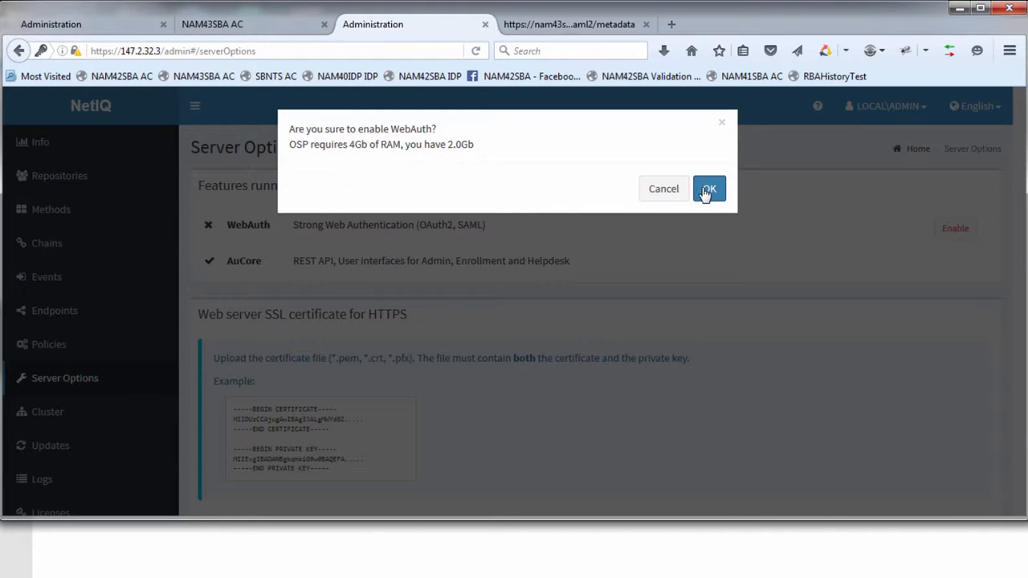
click(708, 189)
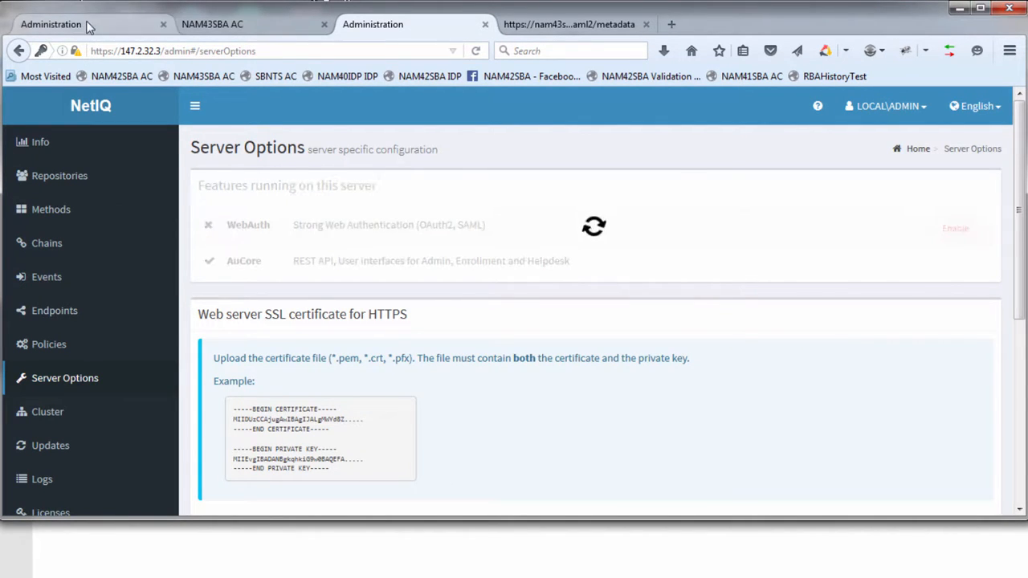
- Edit aaf53's SAML 2.0 Event, keeping type SAML2, and review its LDAP Password chain and SP metadata
click(46, 277)
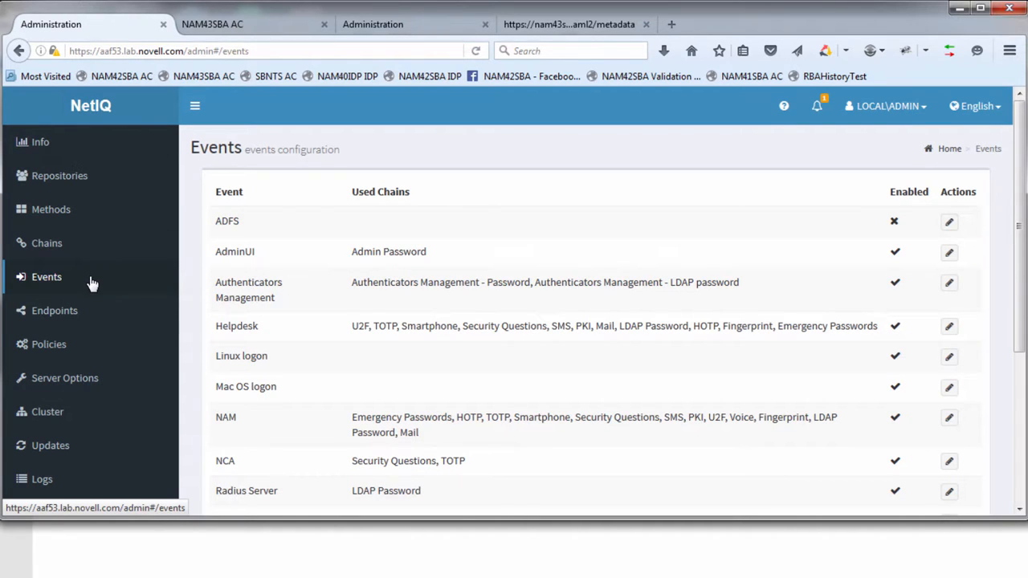
mouse_move(540, 326)
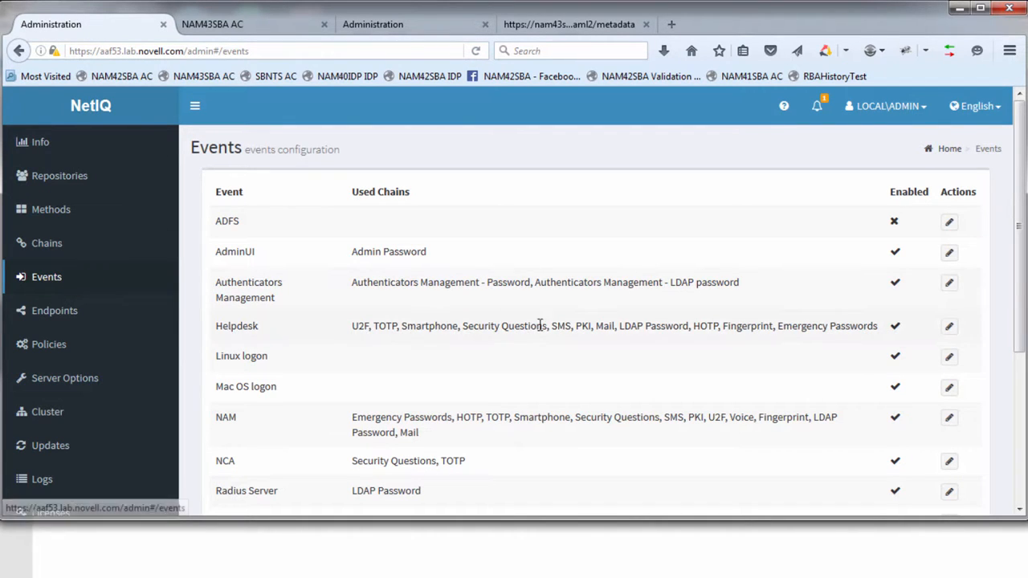
scroll(down, 3)
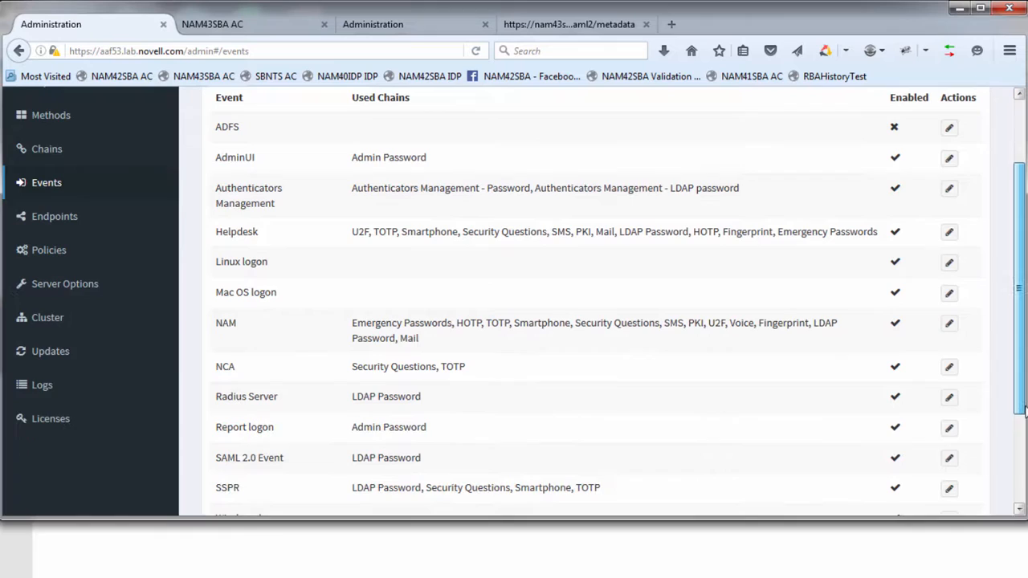
scroll(down, 3)
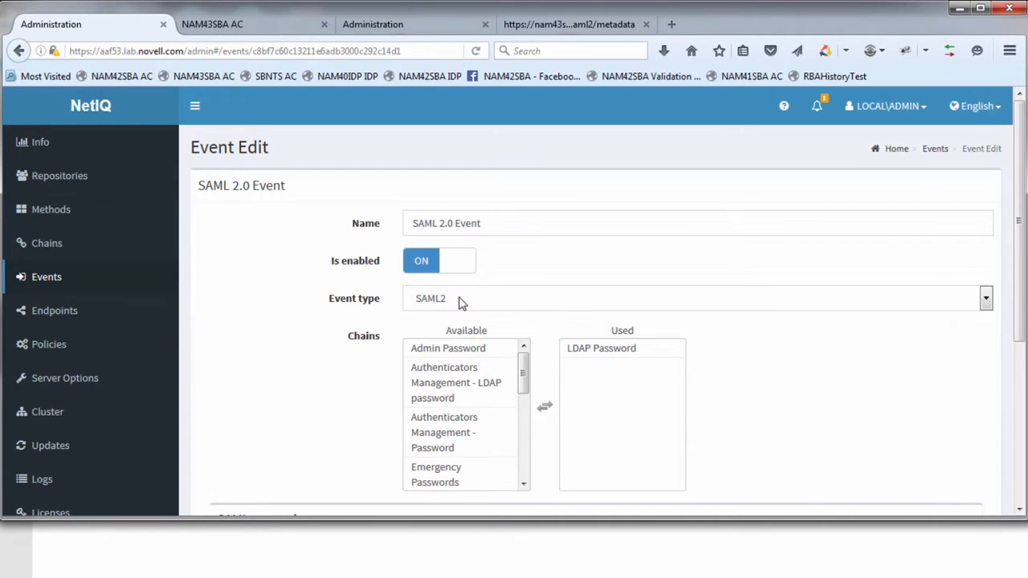
click(986, 299)
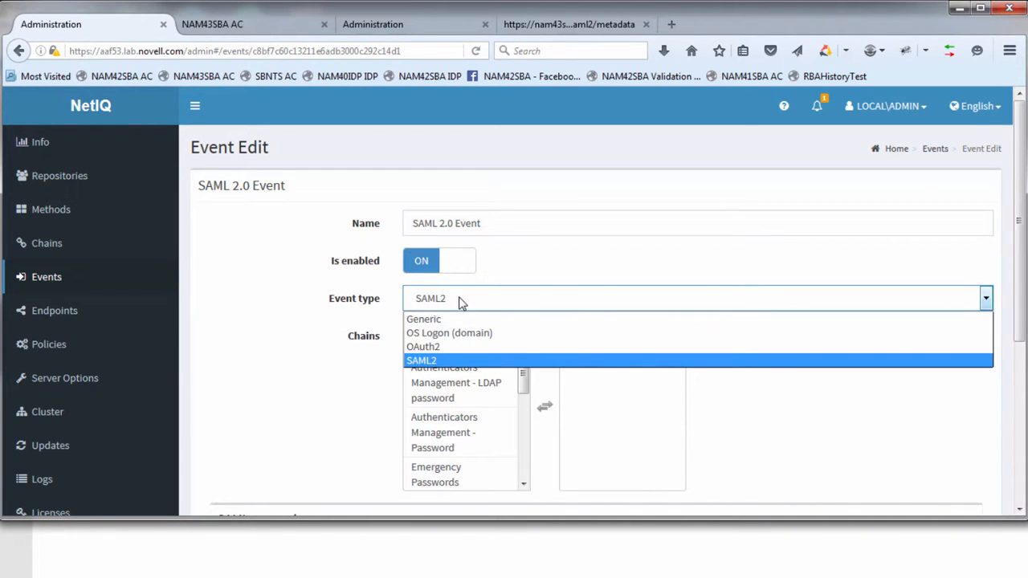
mouse_move(454, 319)
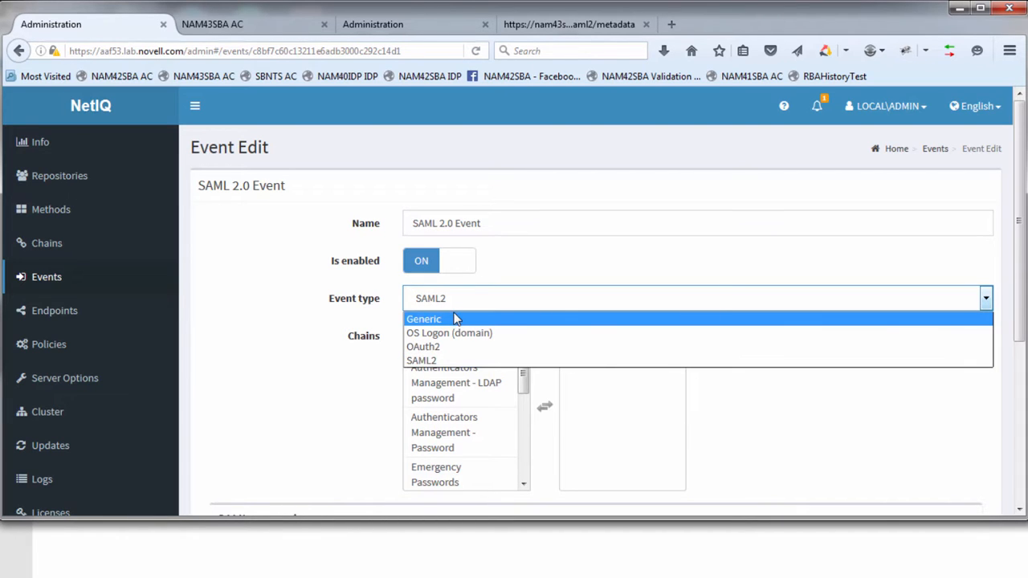
click(421, 360)
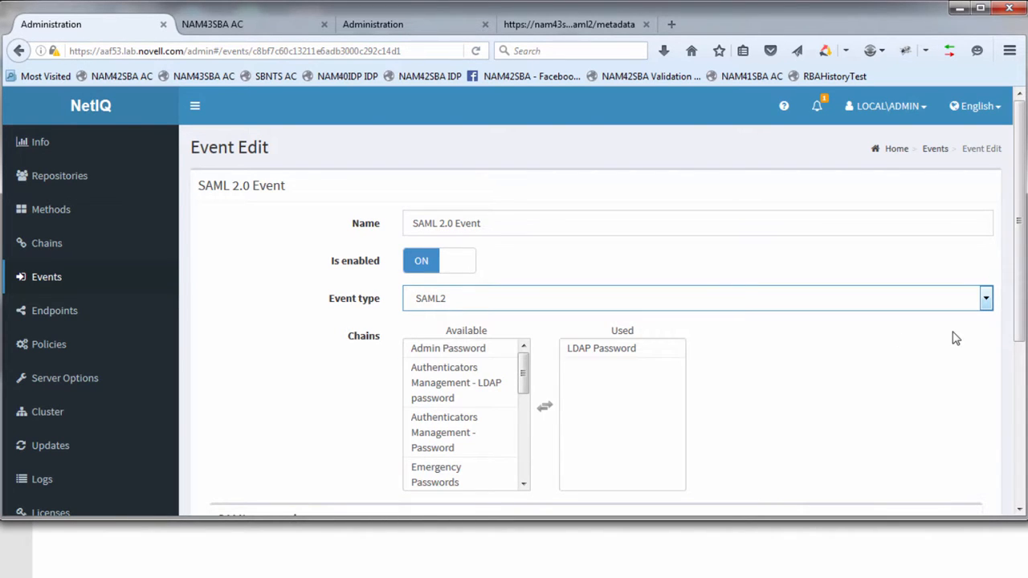
scroll(down, 3)
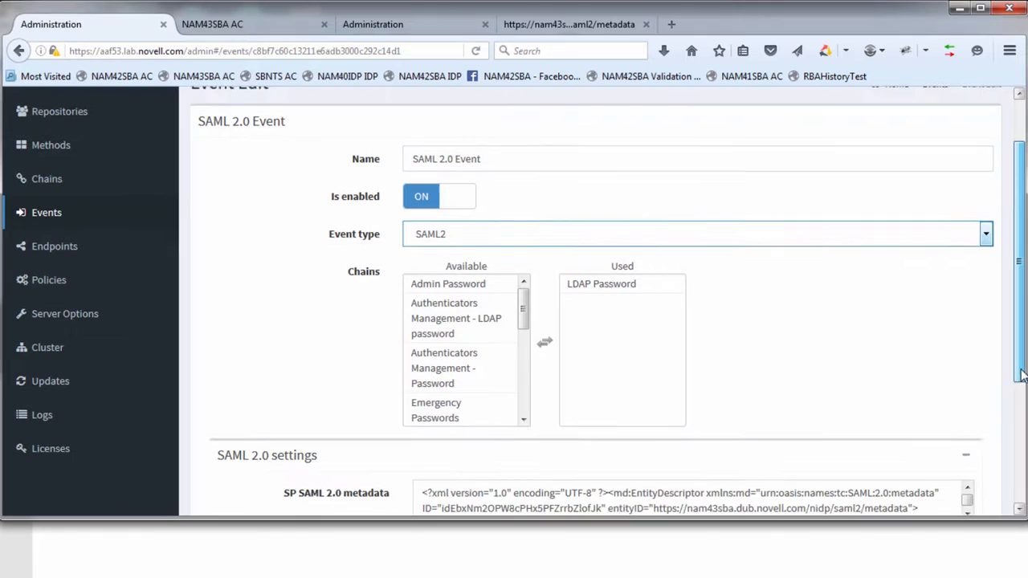
scroll(down, 3)
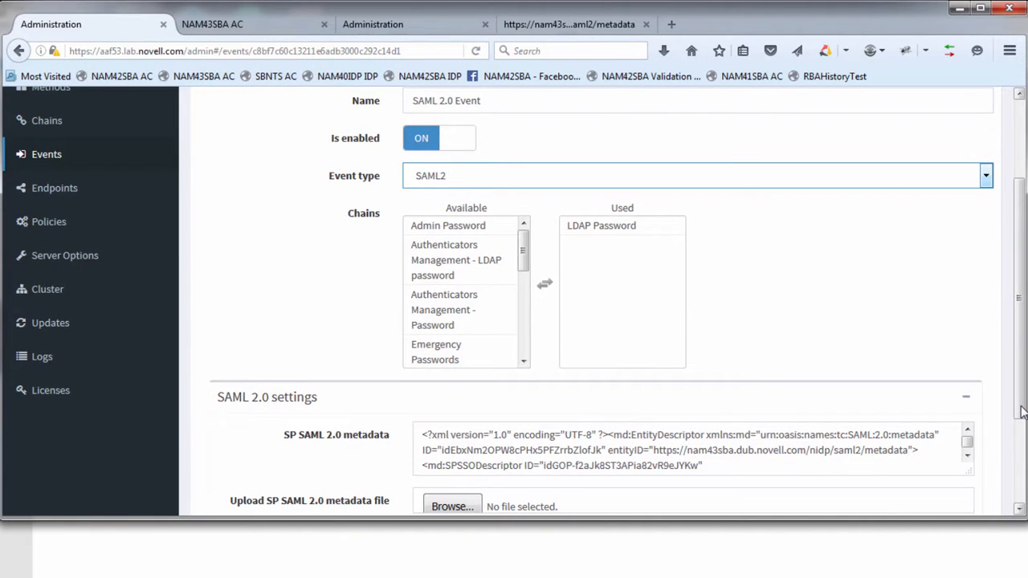
mouse_move(832, 322)
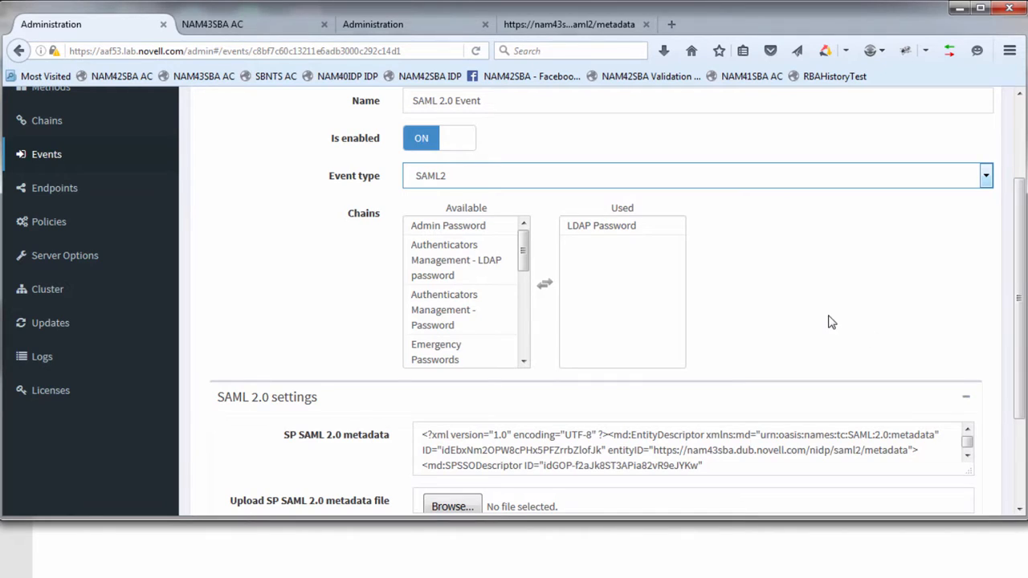
click(602, 225)
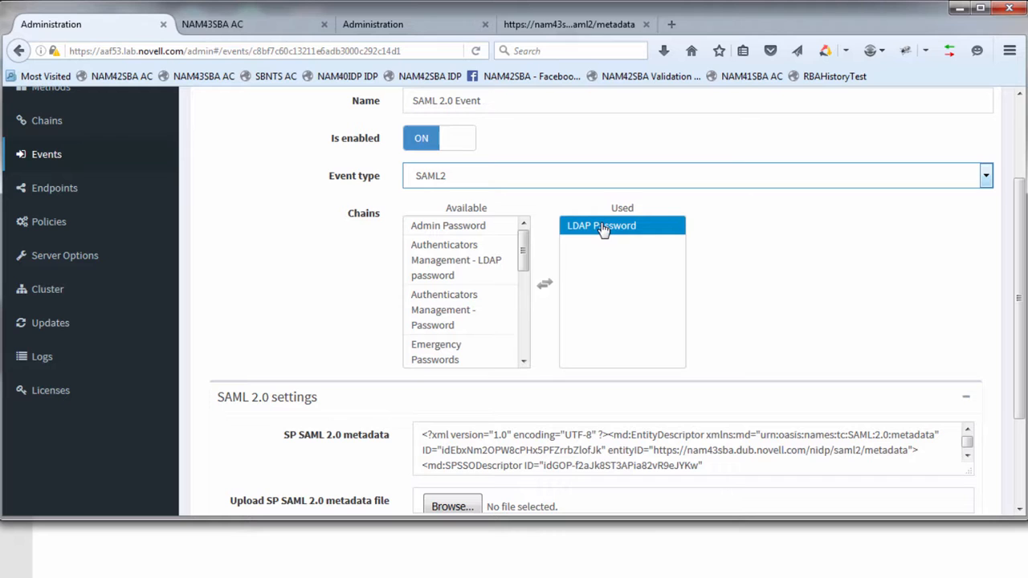
mouse_move(678, 229)
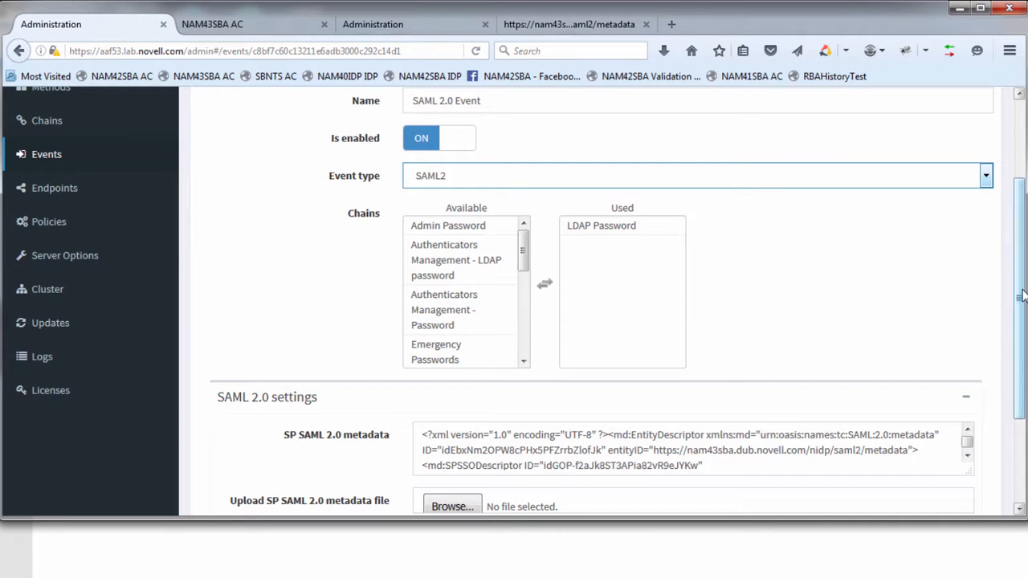
scroll(down, 3)
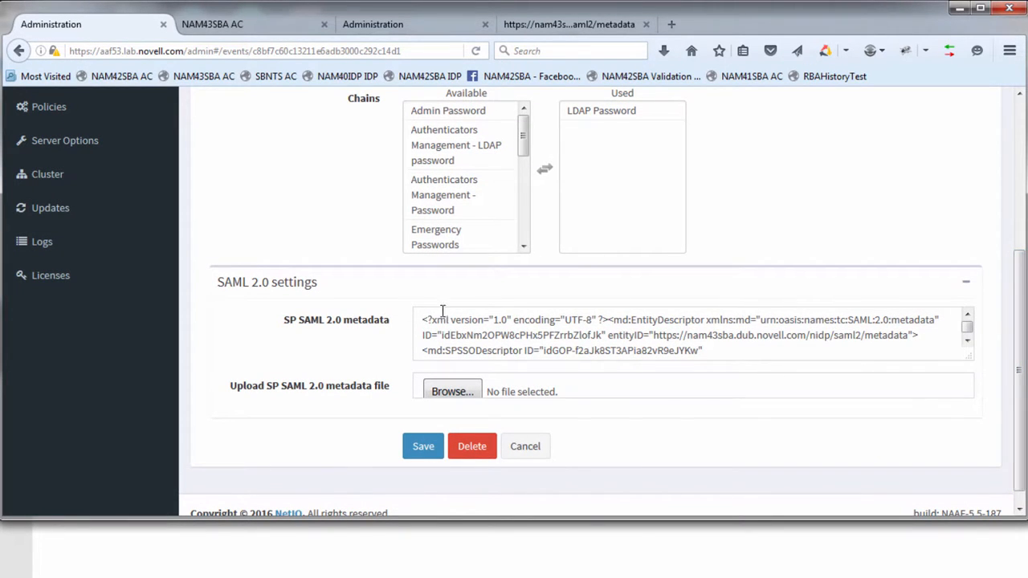
mouse_move(295, 326)
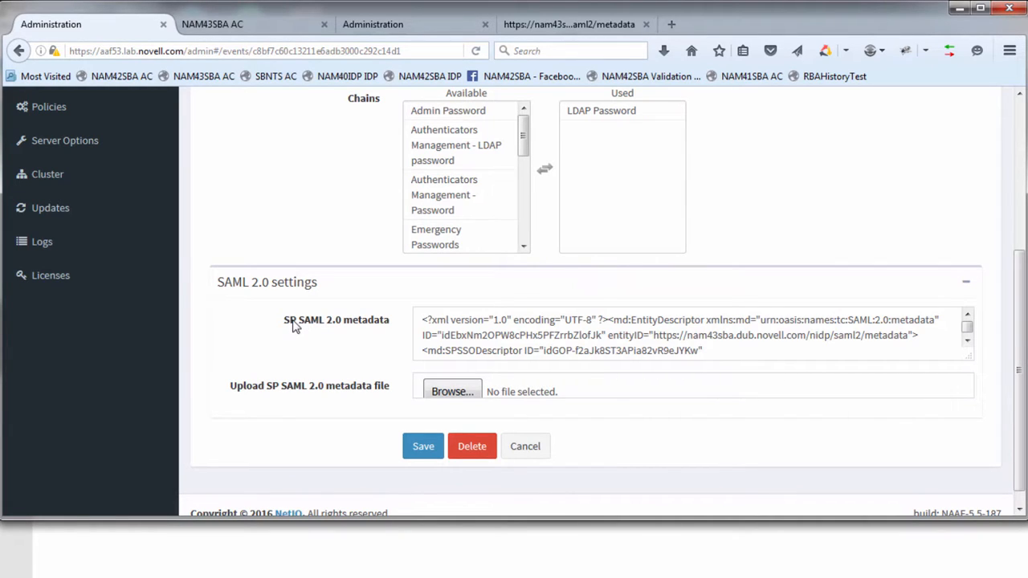
mouse_move(538, 204)
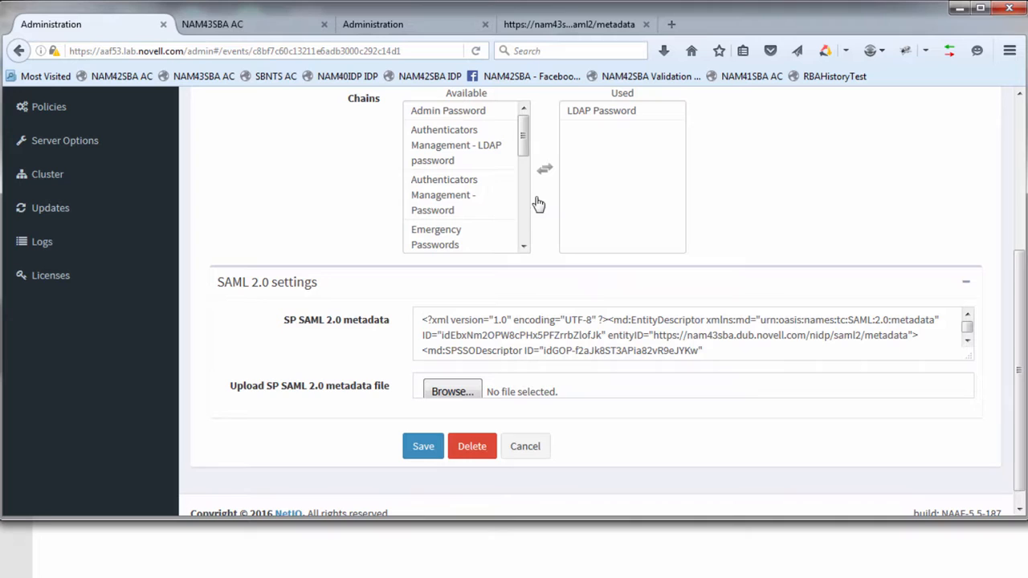
- Select the nam43sba metadata source from <md:SPSSODescriptor> through </md:EntityDescriptor>
click(568, 24)
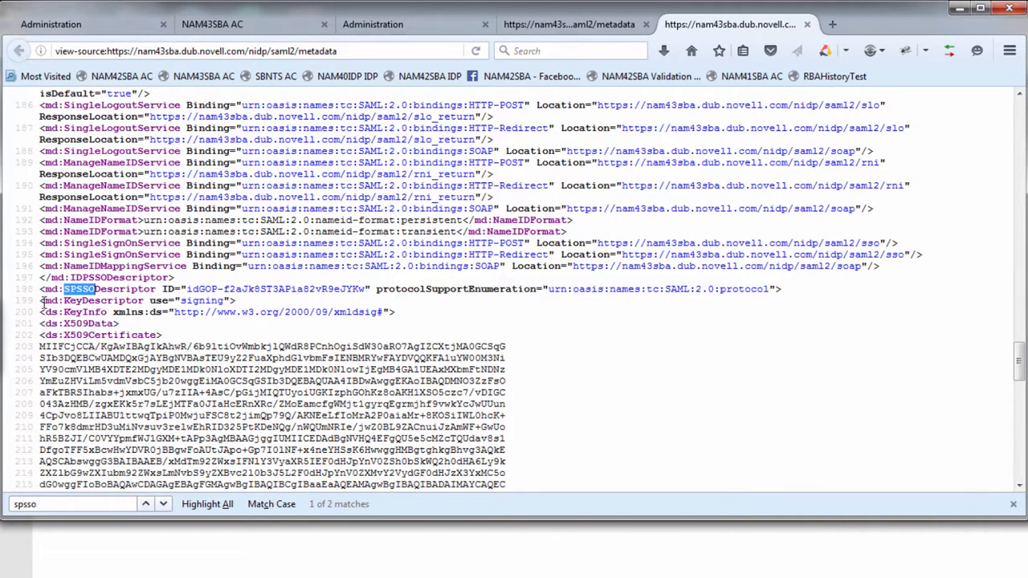
scroll(down, 3)
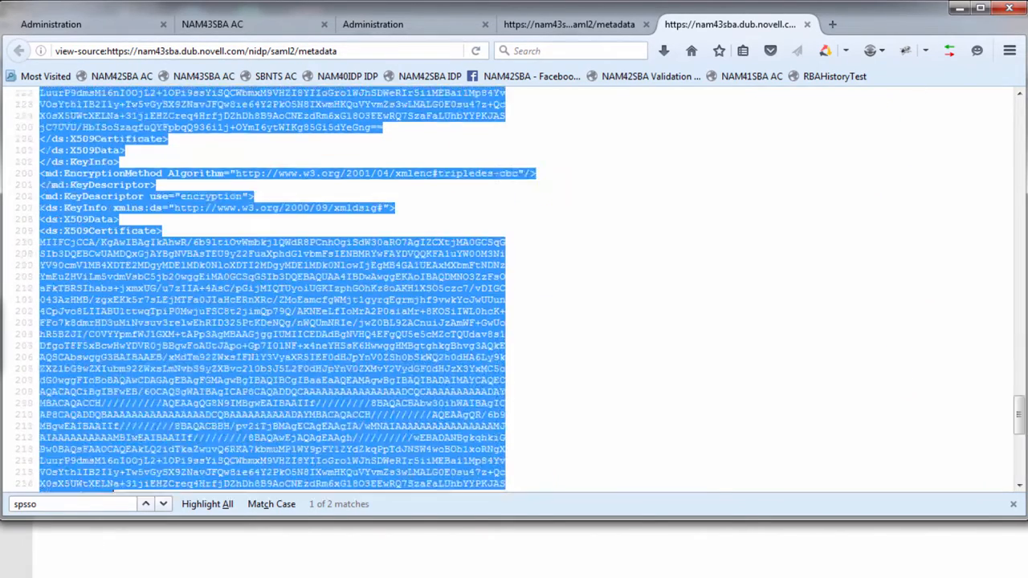
scroll(down, 3)
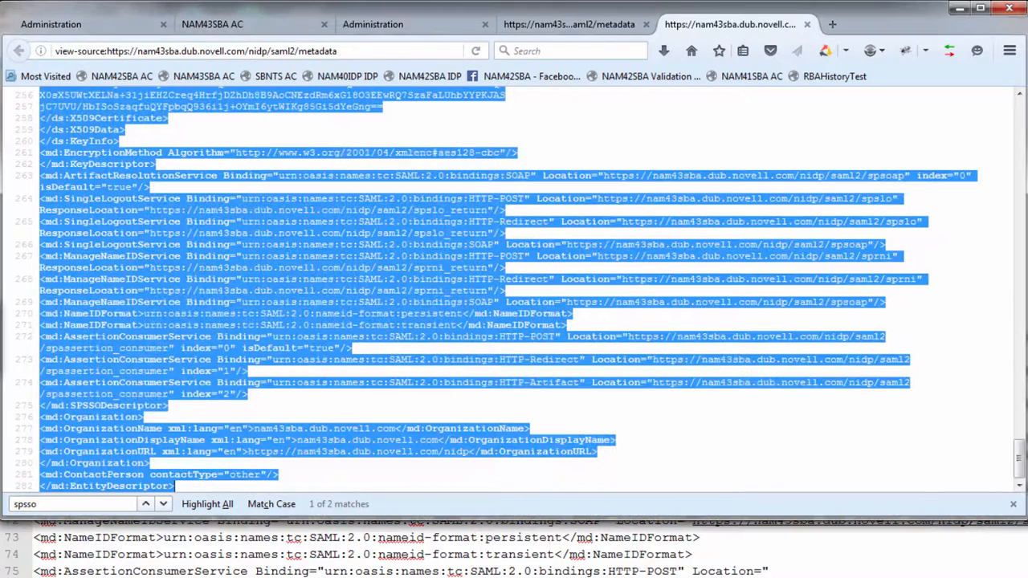
mouse_move(265, 23)
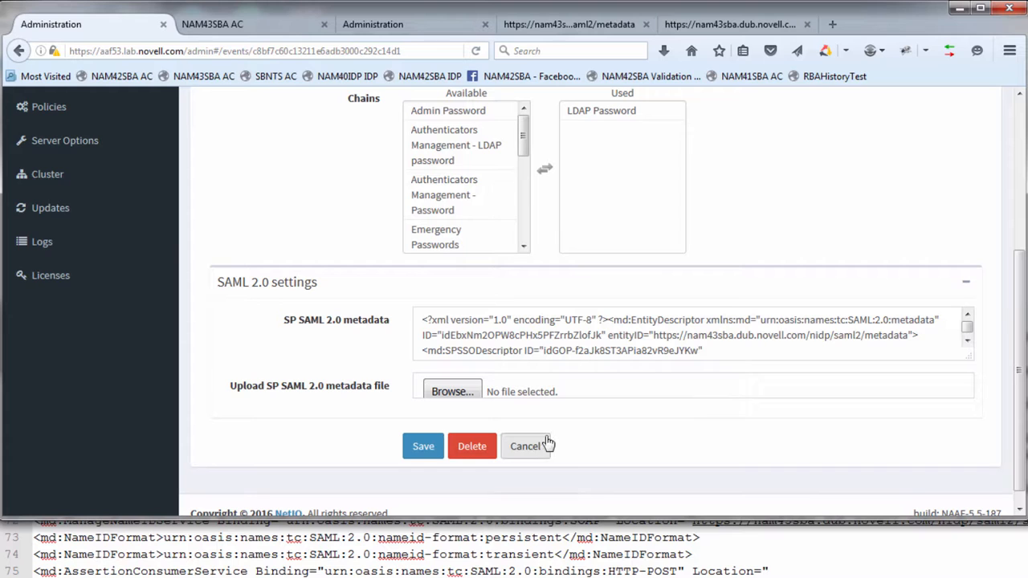
mouse_move(1021, 287)
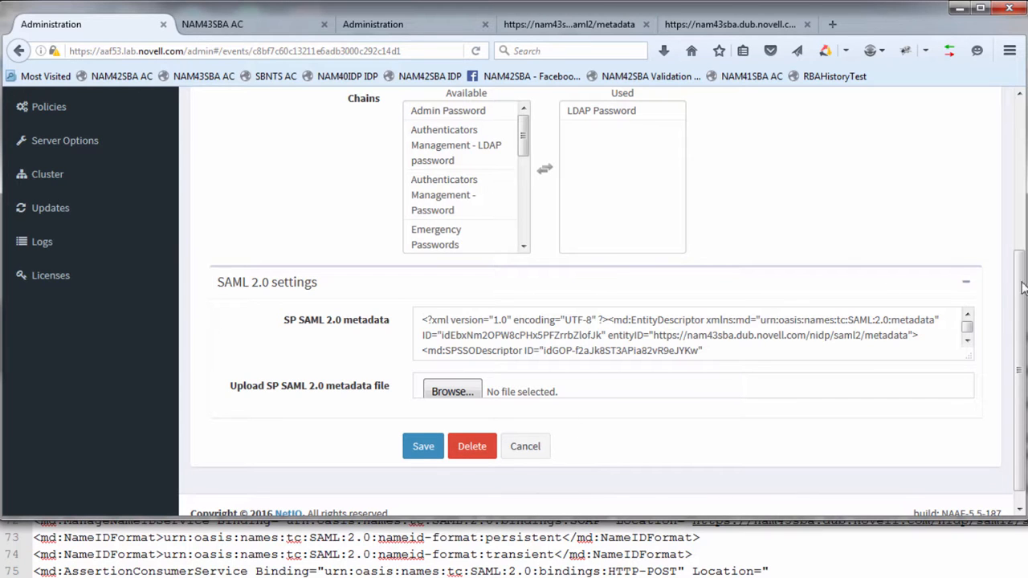
scroll(up, 3)
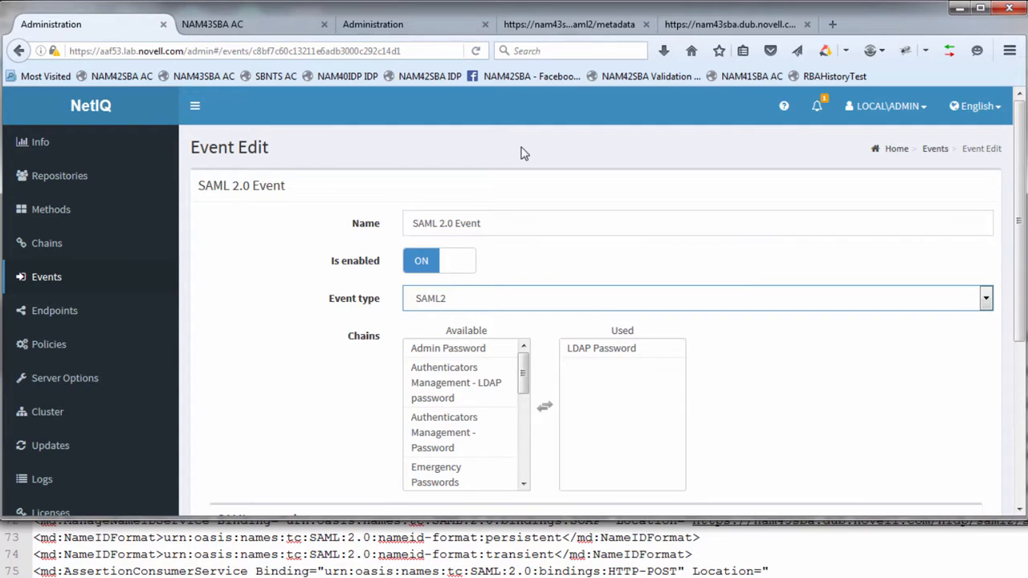
- Open the SAML 2.0 options policy for editing from the Policies list
click(49, 344)
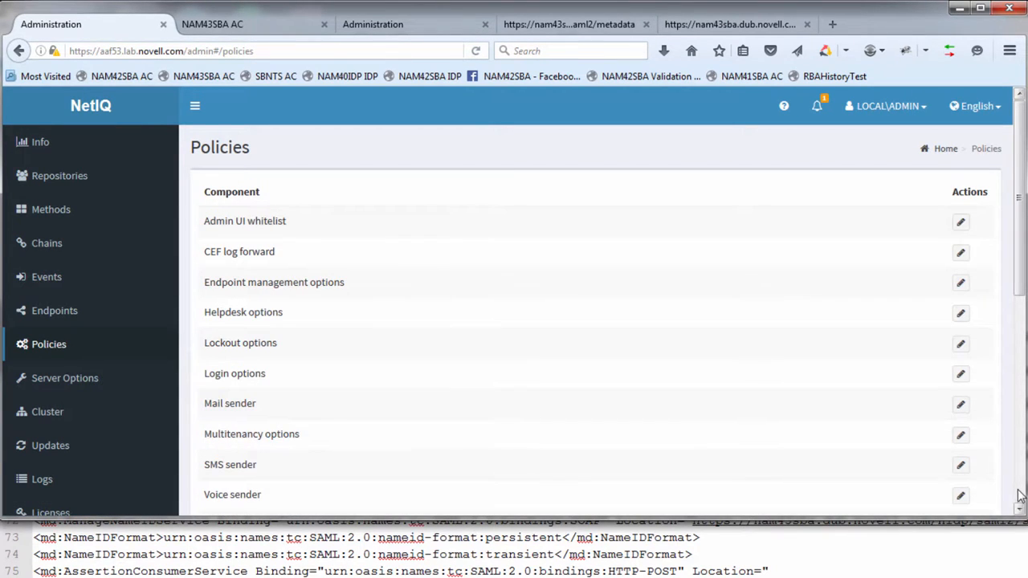
scroll(down, 3)
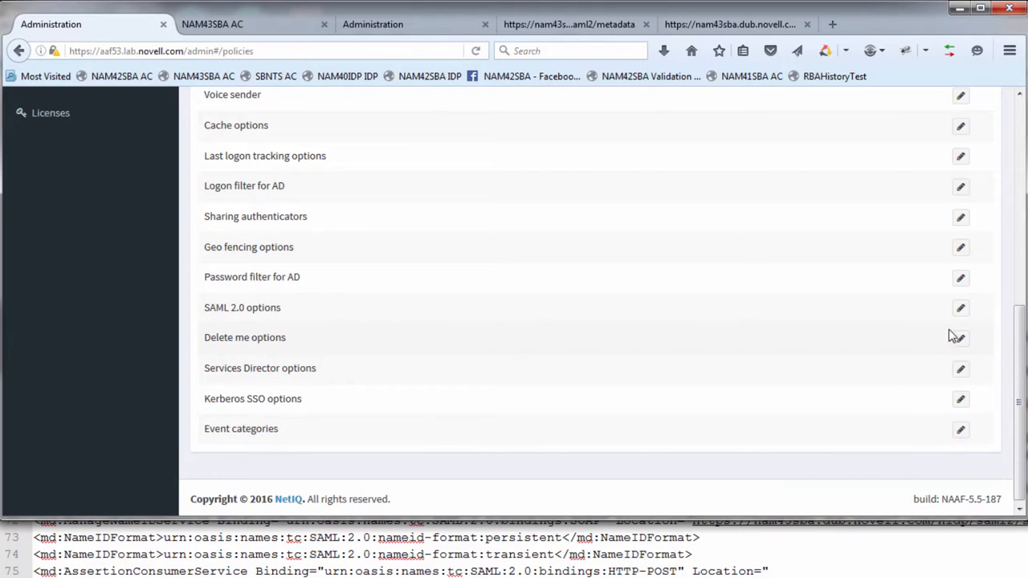
click(961, 307)
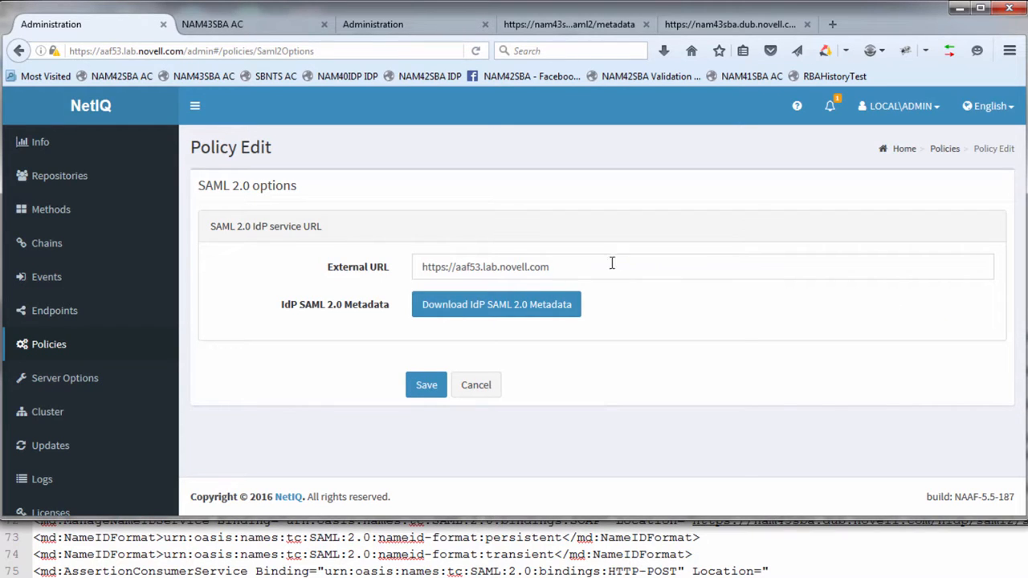
mouse_move(571, 267)
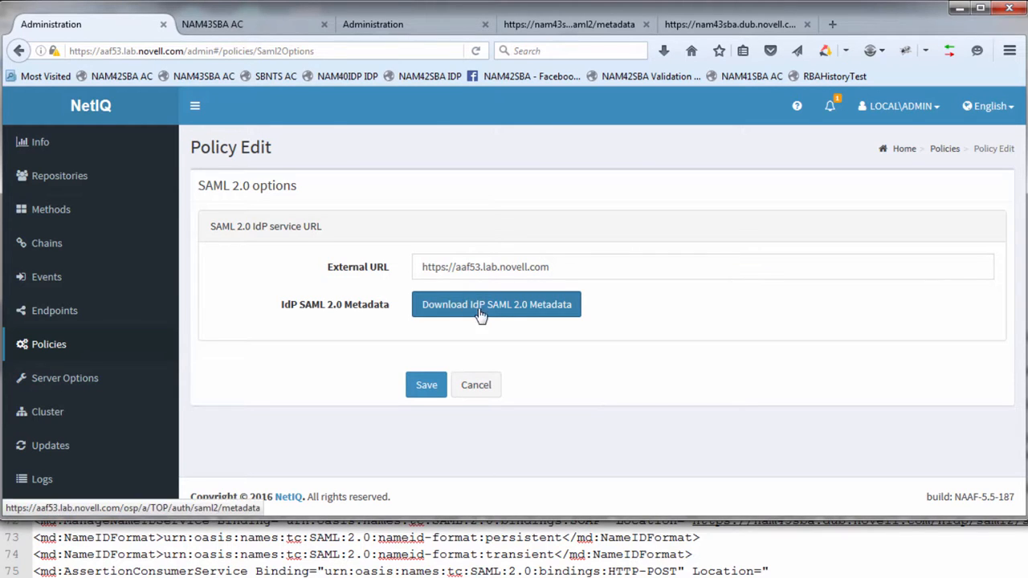
mouse_move(561, 266)
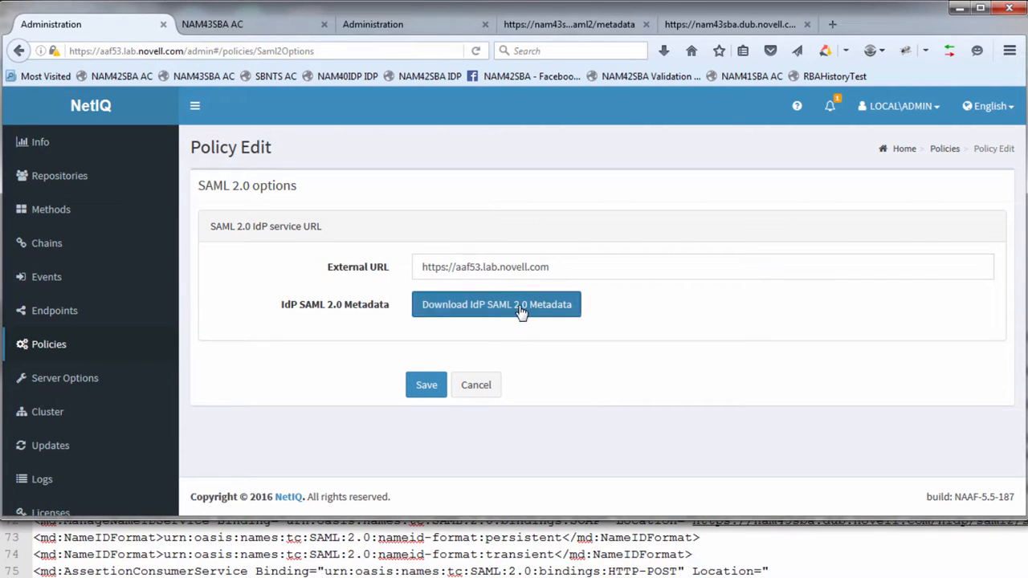
- View the IdP SAML 2.0 metadata, select aaf53.lab.novell.com, and return to Access Manager
click(496, 305)
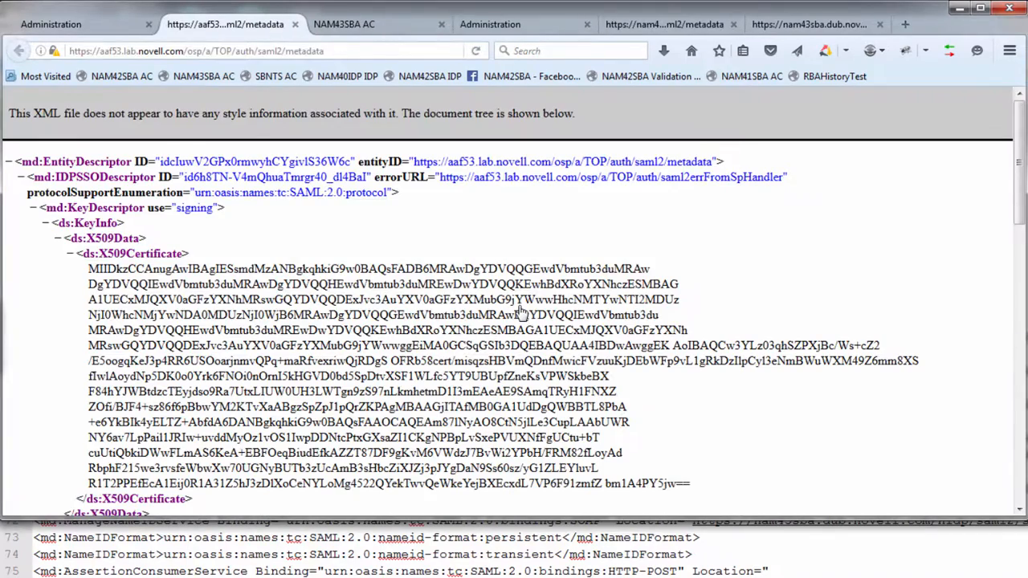
mouse_move(715, 301)
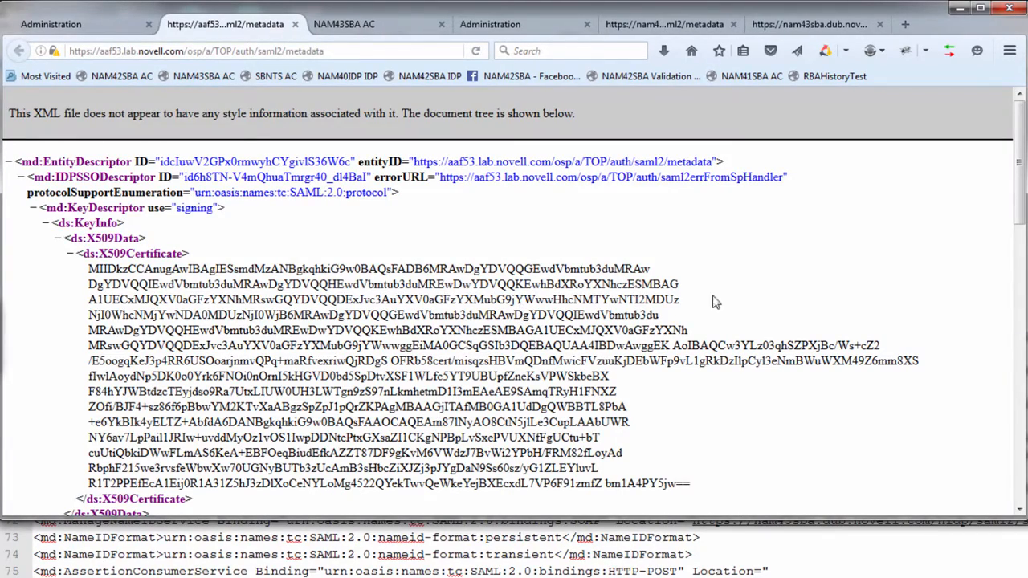
scroll(down, 3)
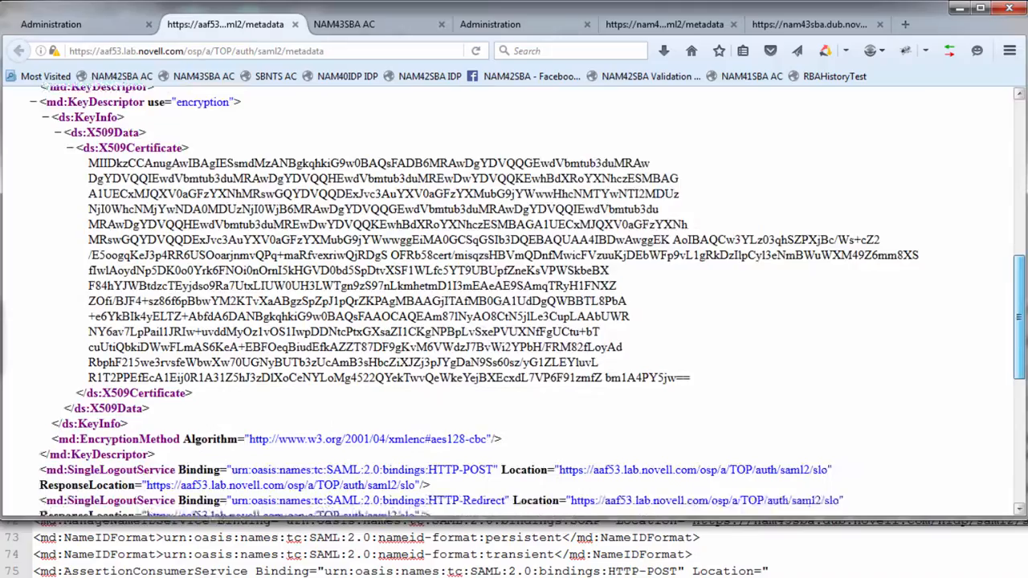
scroll(down, 3)
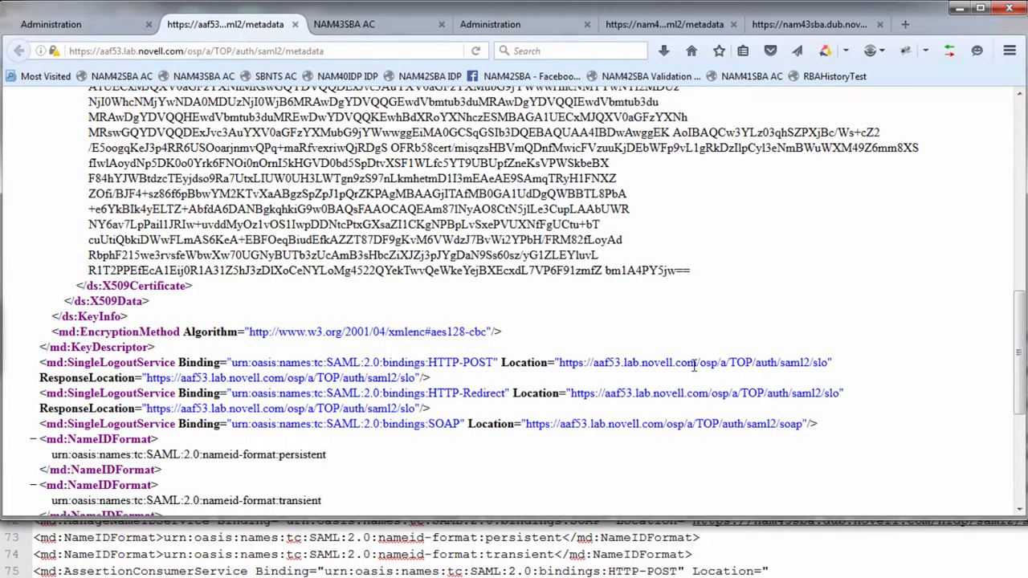
double_click(643, 362)
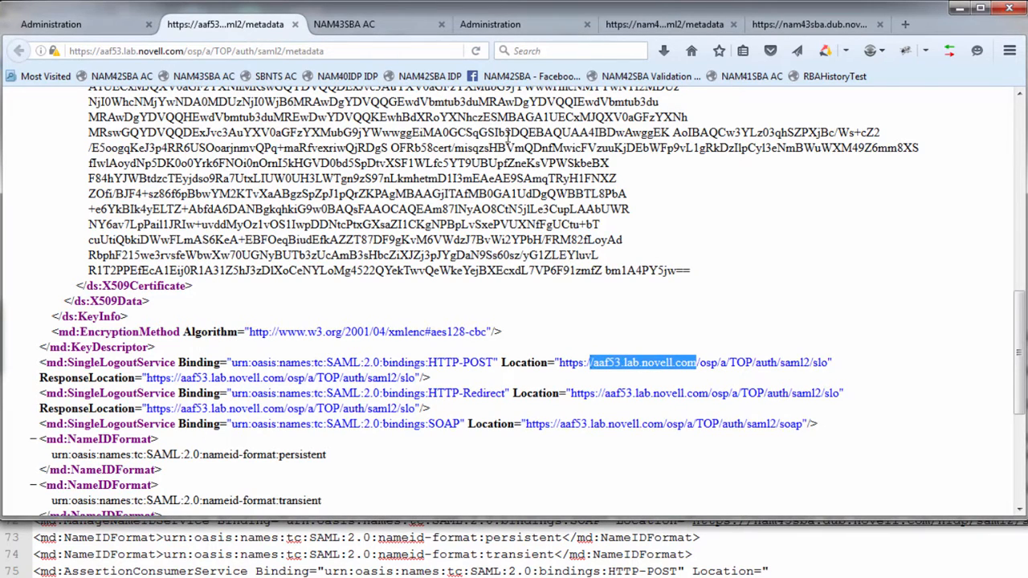
click(344, 24)
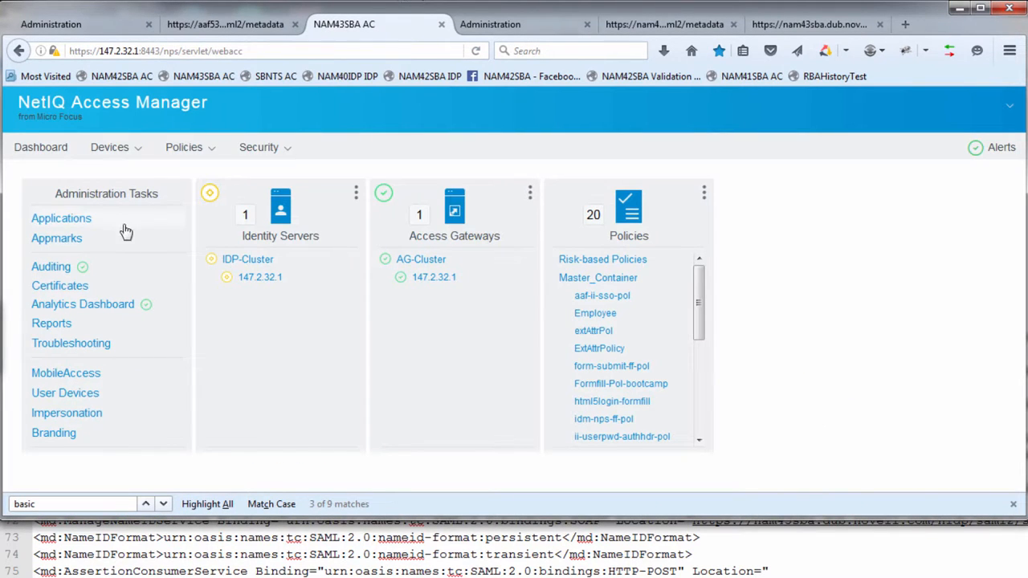
- Open IDP-Cluster, go back to Identity Servers, and show Shared Settings' 17 attribute sets
click(248, 258)
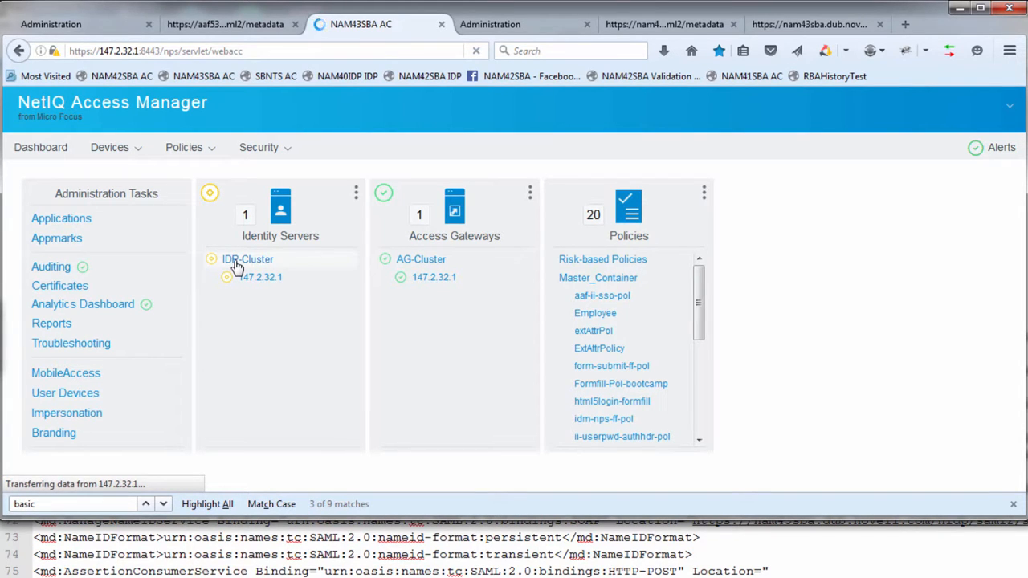
click(248, 259)
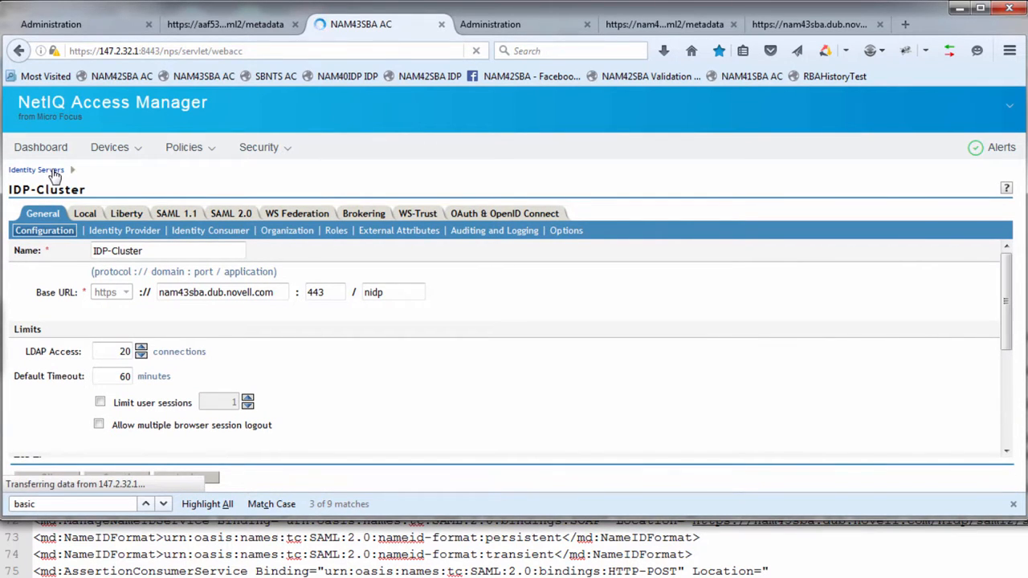
click(35, 169)
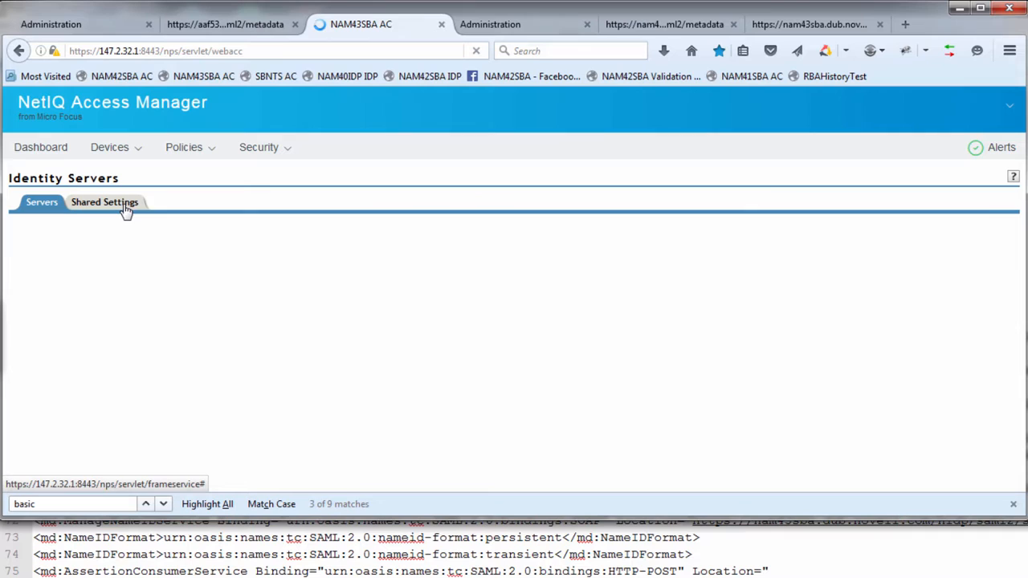
click(42, 202)
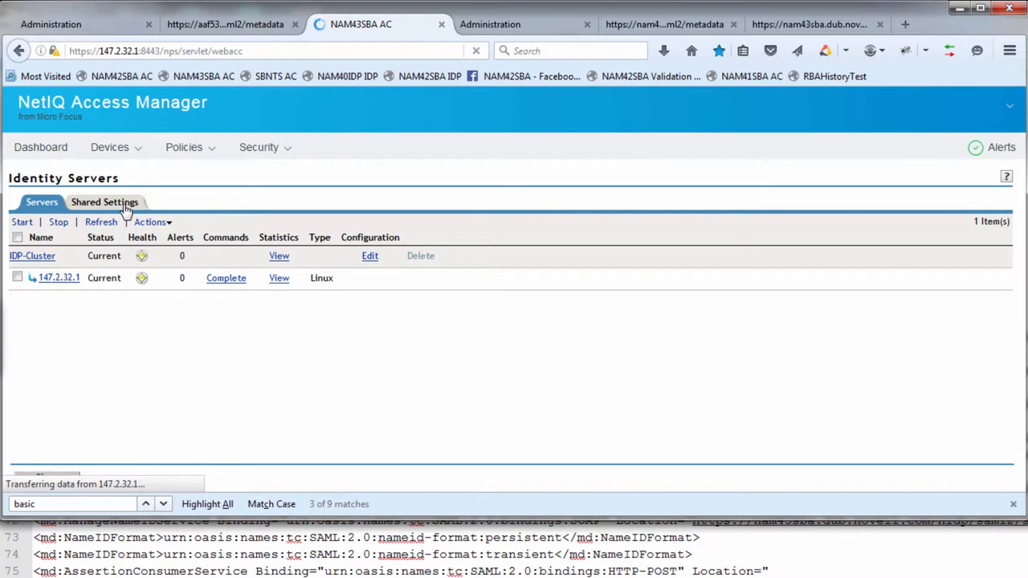
click(104, 201)
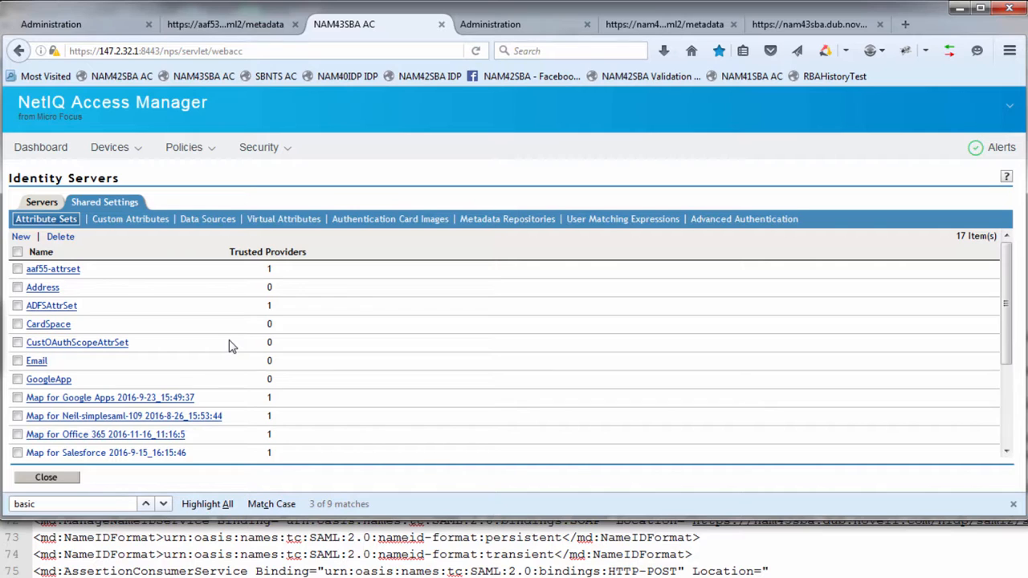
mouse_move(297, 326)
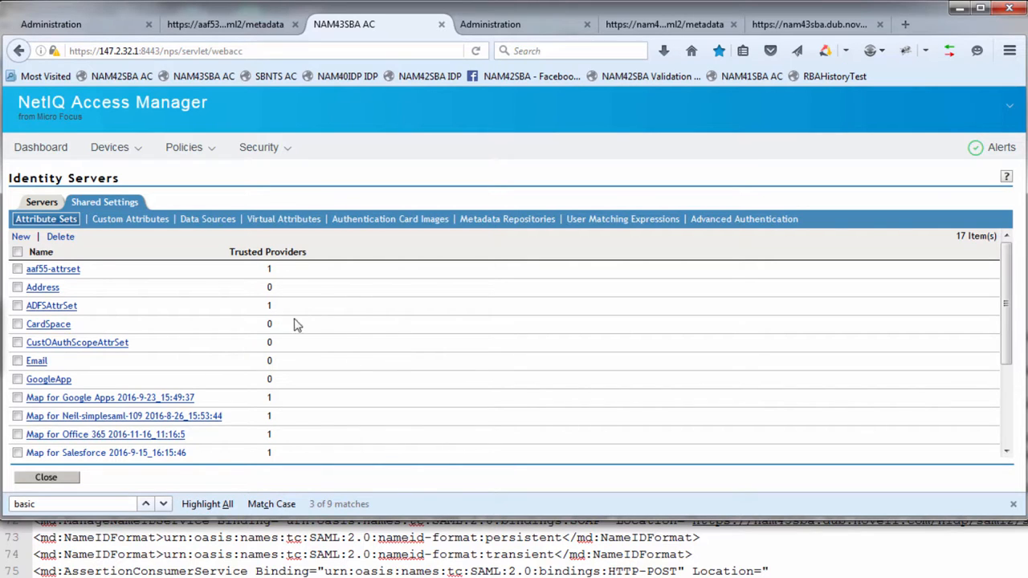
mouse_move(111, 298)
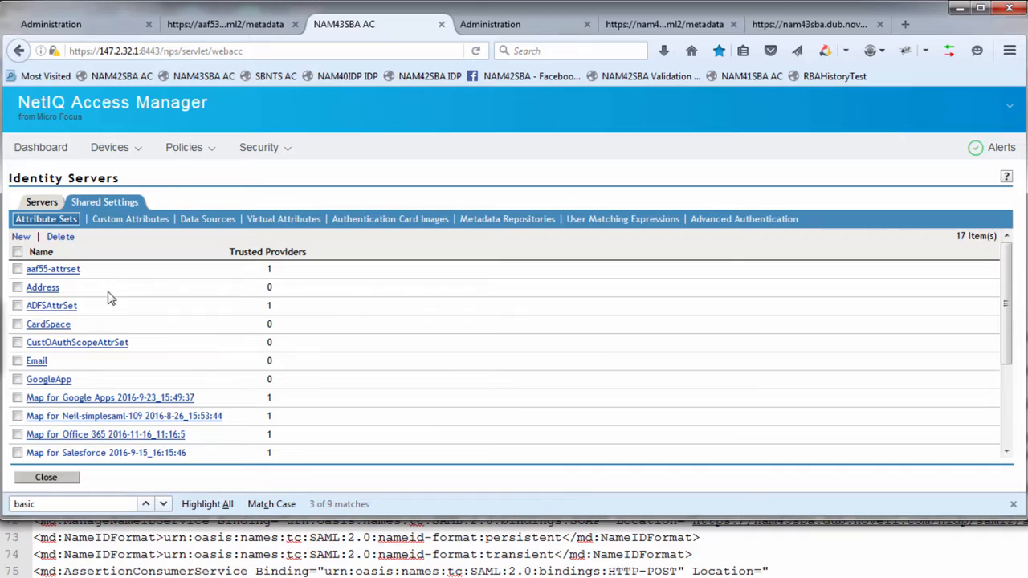
- Open aaf55-attrset from the Attribute Sets list, showing its General tab
click(53, 269)
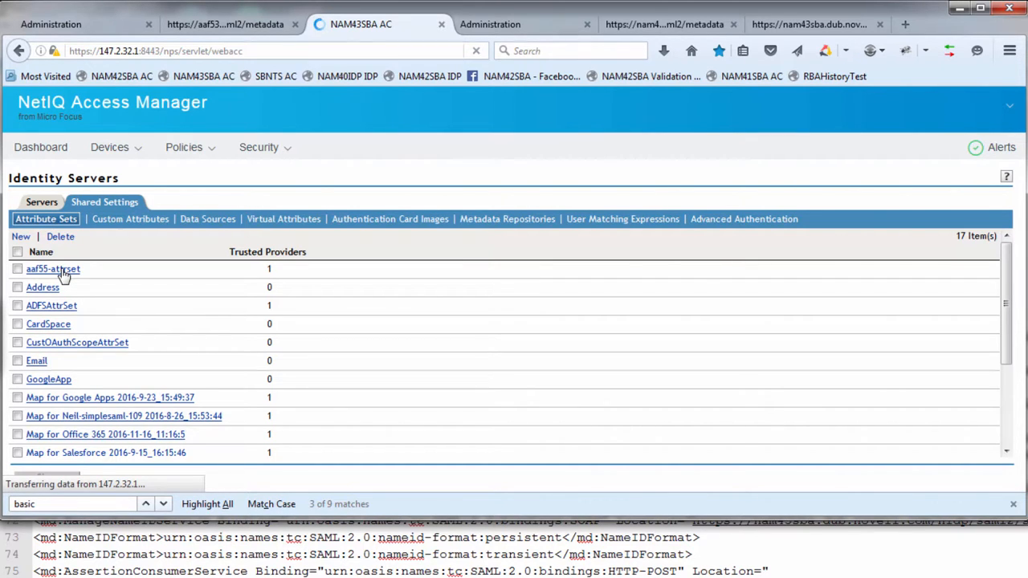
click(53, 269)
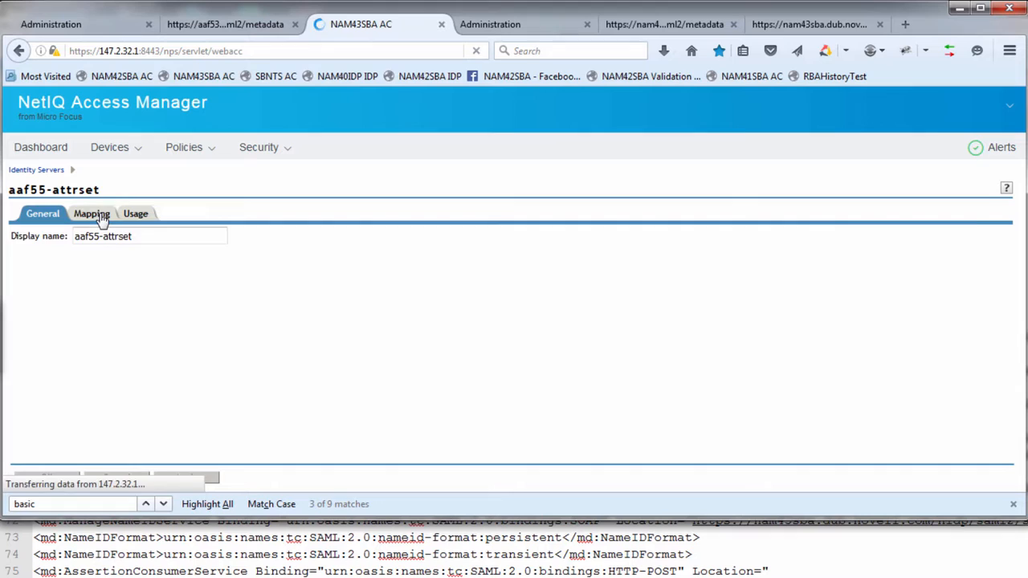
- Map Ldap Attribute:mail to remote attribute mail in aaf55-attrset, then leave the set
click(91, 213)
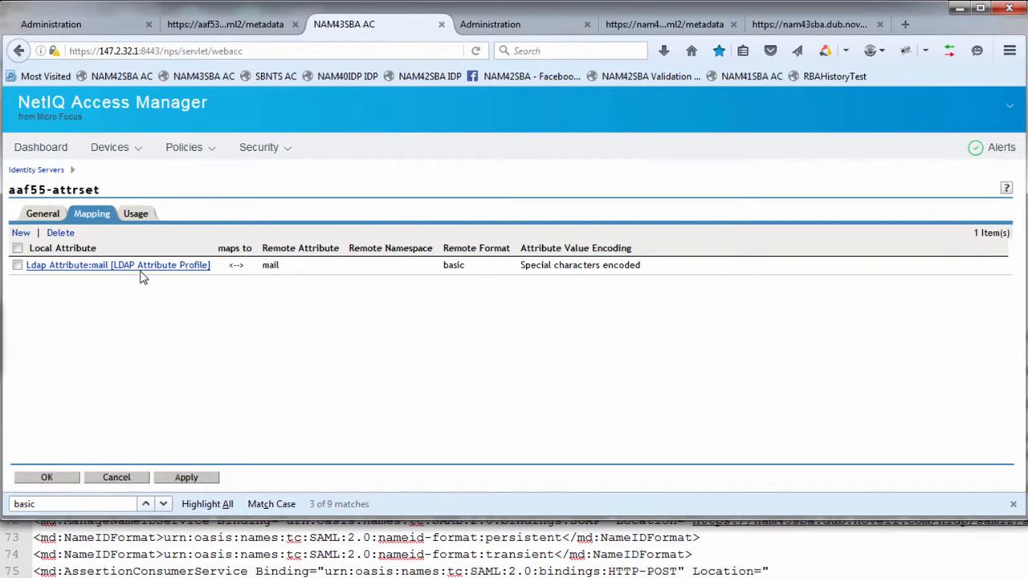
click(118, 264)
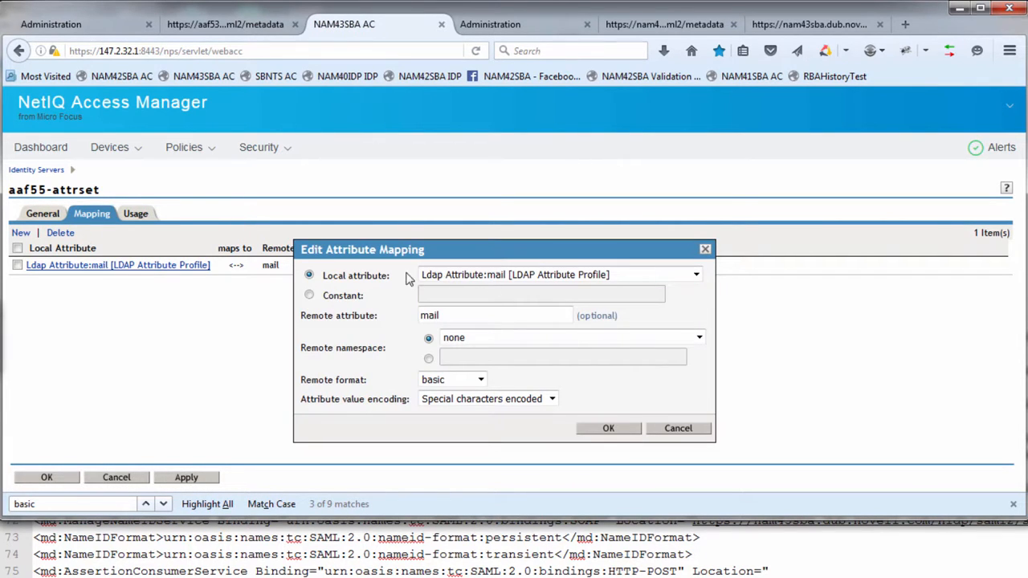
click(495, 315)
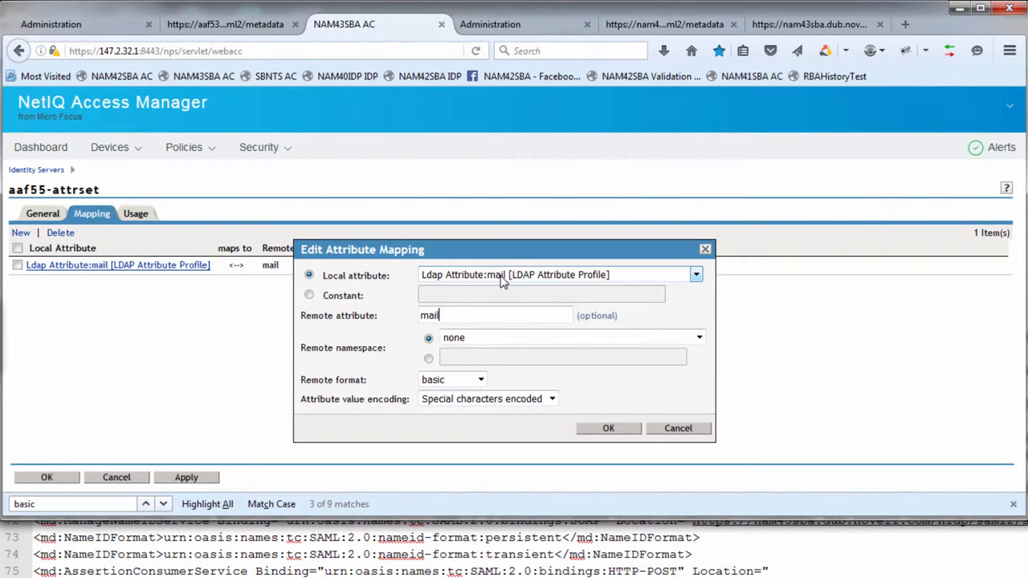
click(609, 428)
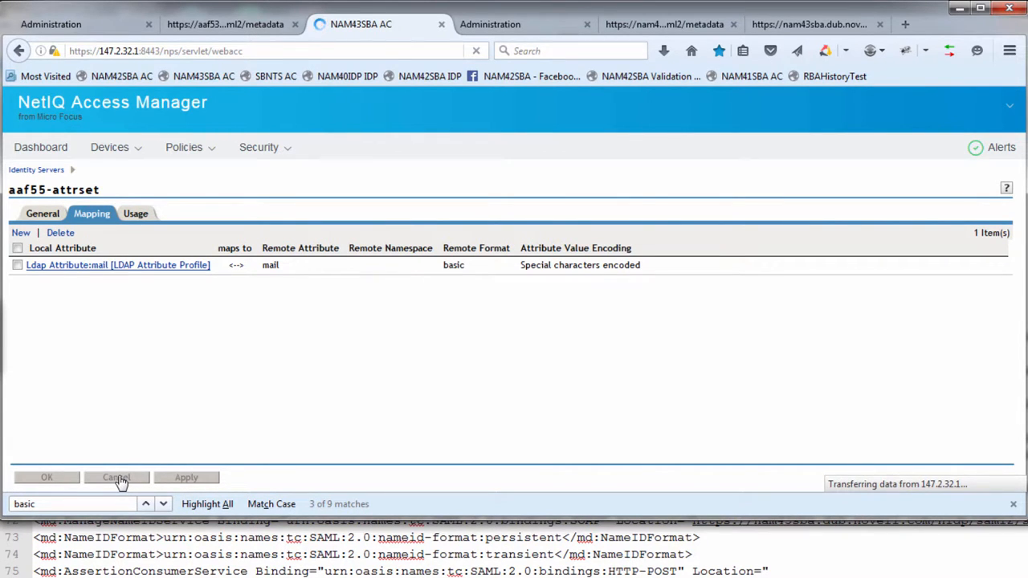
click(116, 478)
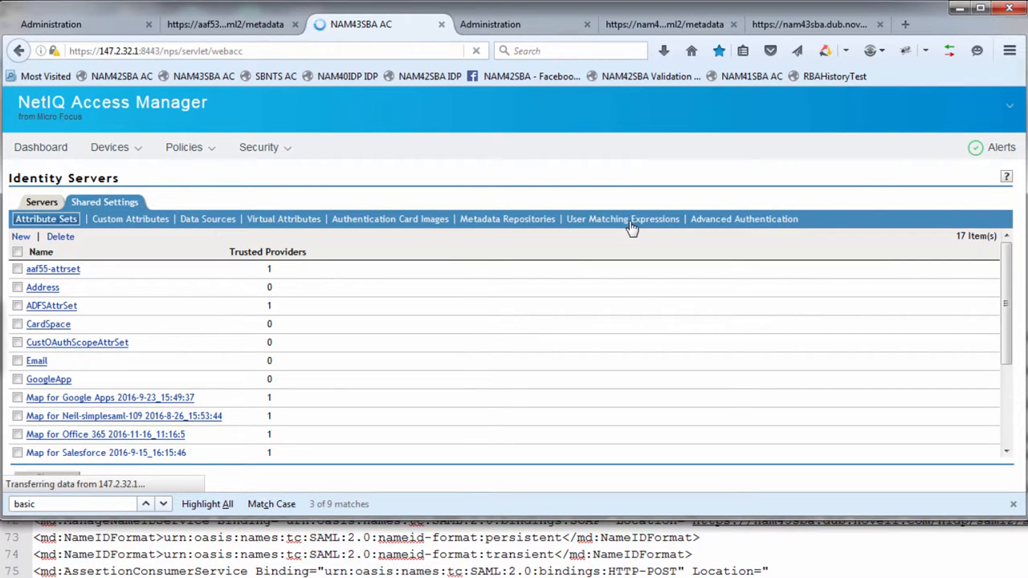
- Review LDAPMailUserMatchingExpr's Logic Group 1 on LDAP mail, then exit without changes
click(622, 219)
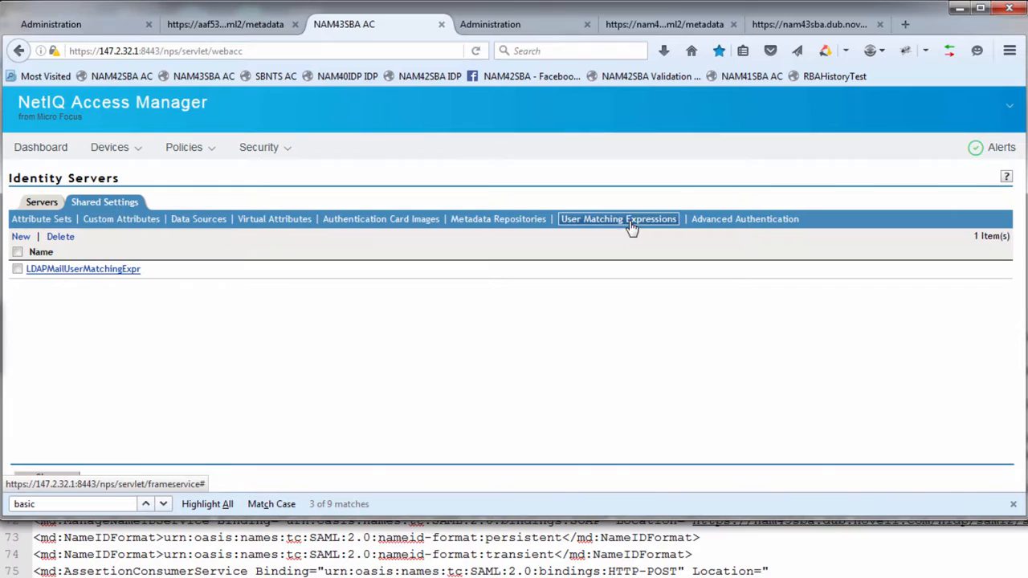
click(82, 269)
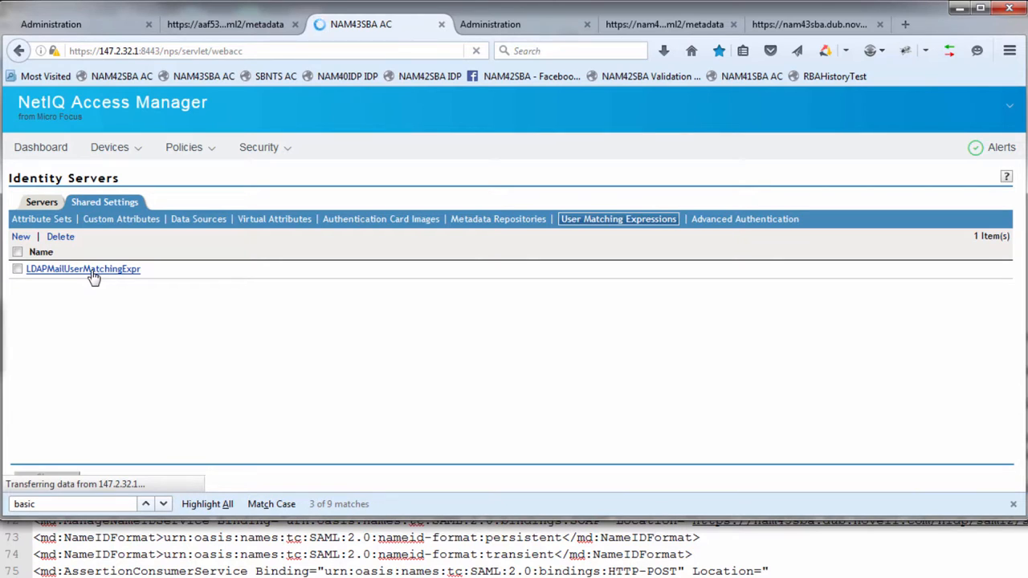
click(83, 269)
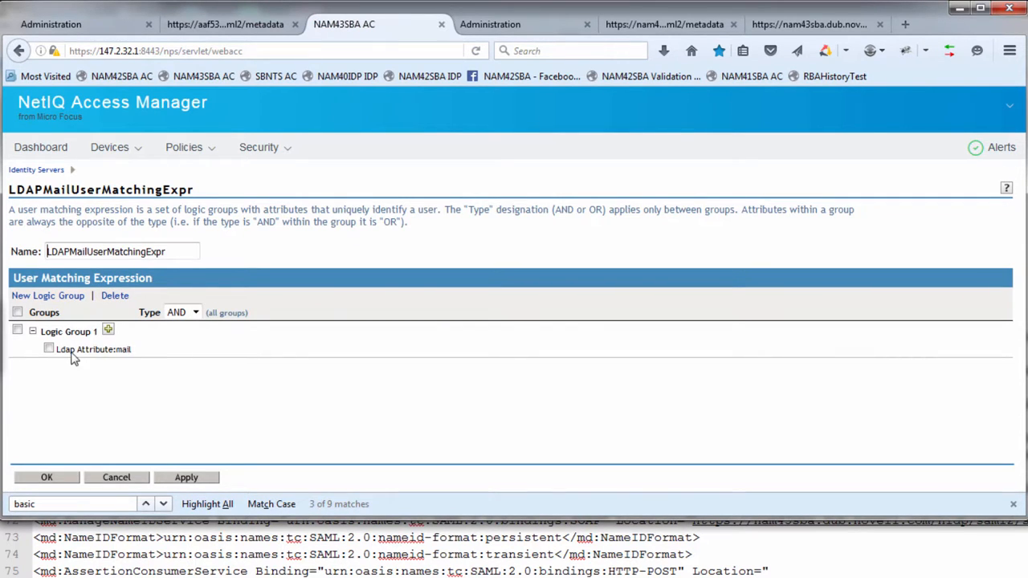
mouse_move(131, 360)
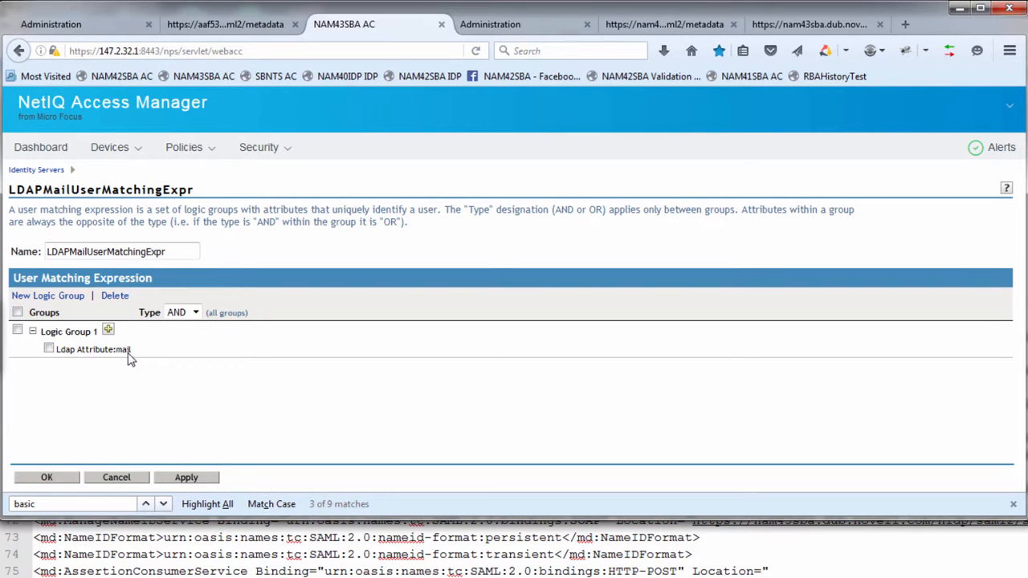
mouse_move(117, 478)
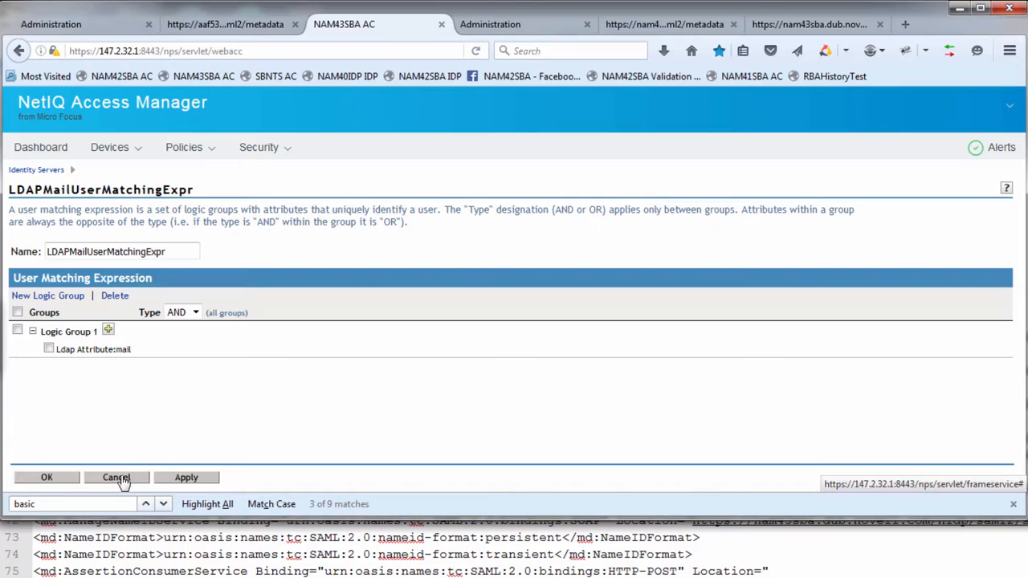
click(115, 478)
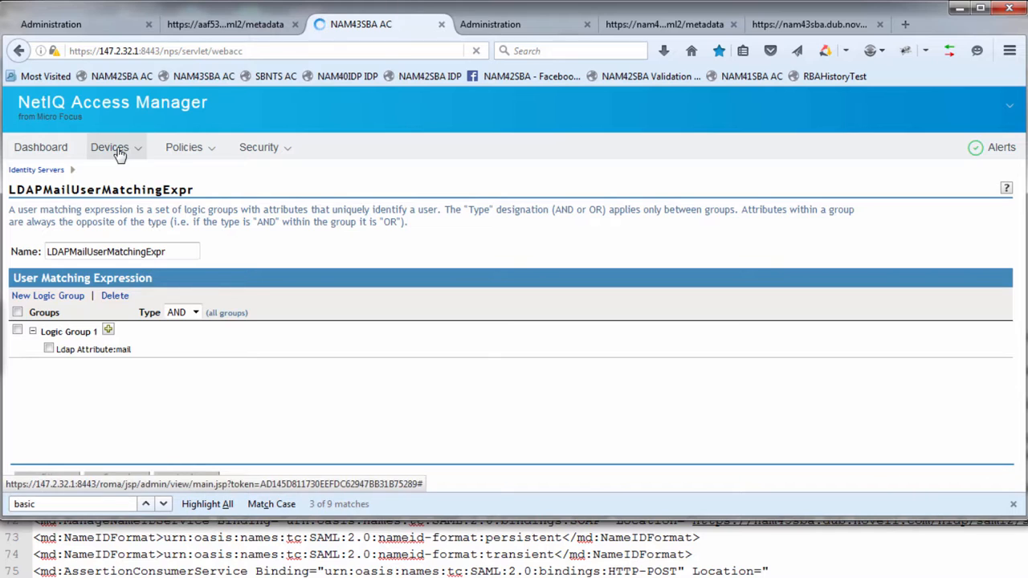
- Go to Devices > Identity Servers > IDP-Cluster and show the SAML 2.0 trusted providers
click(110, 147)
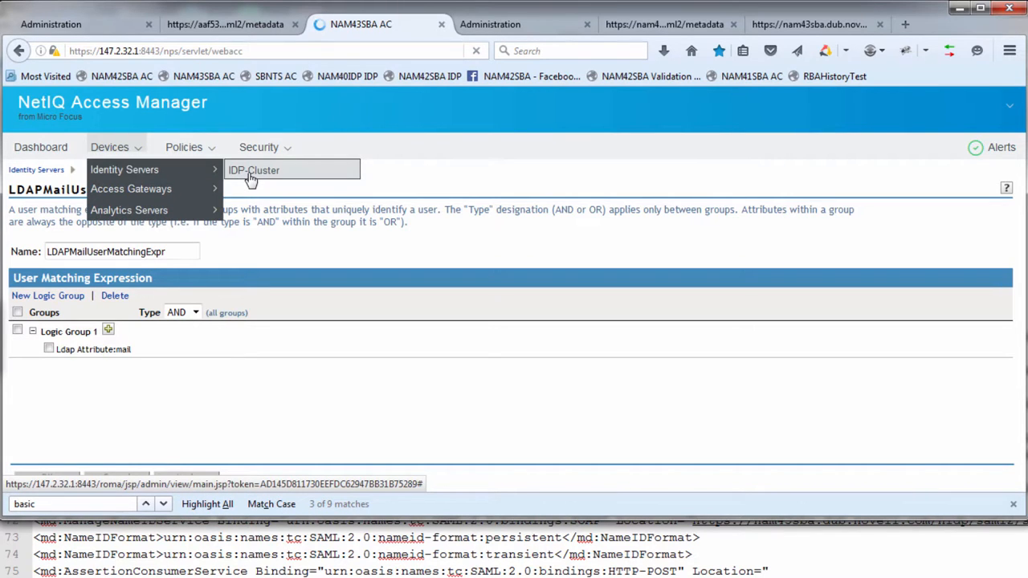
click(253, 170)
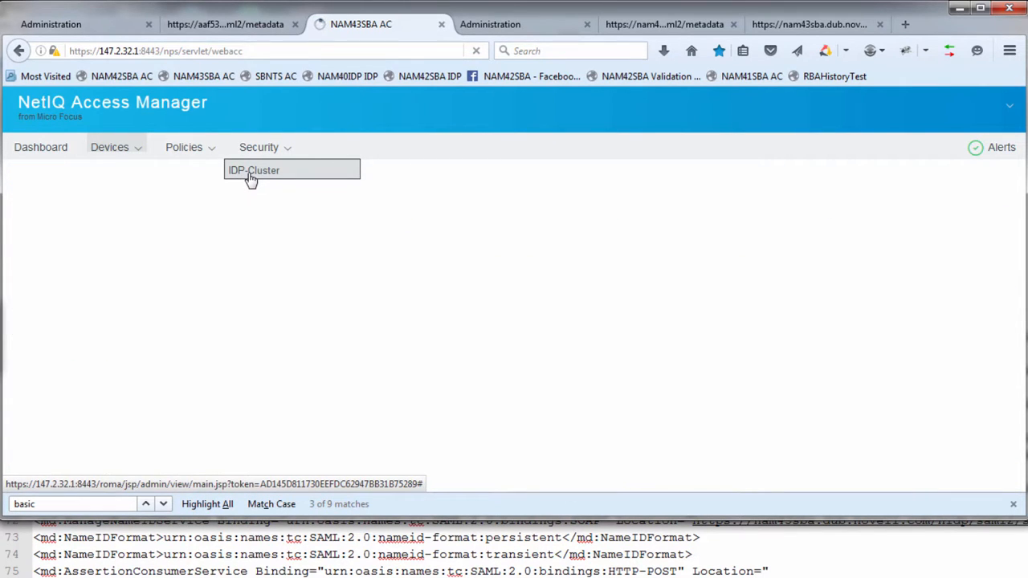
click(254, 170)
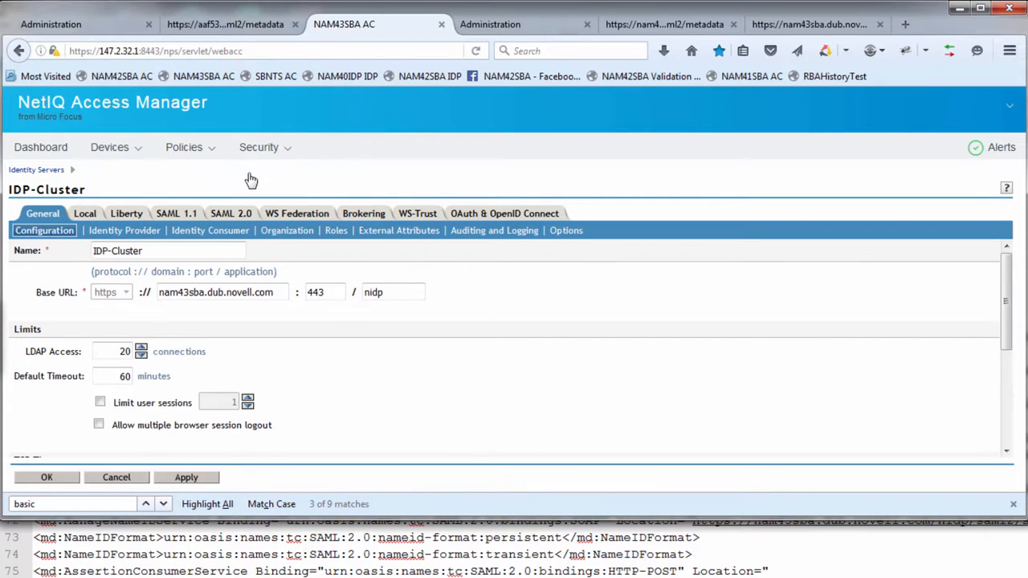
click(231, 213)
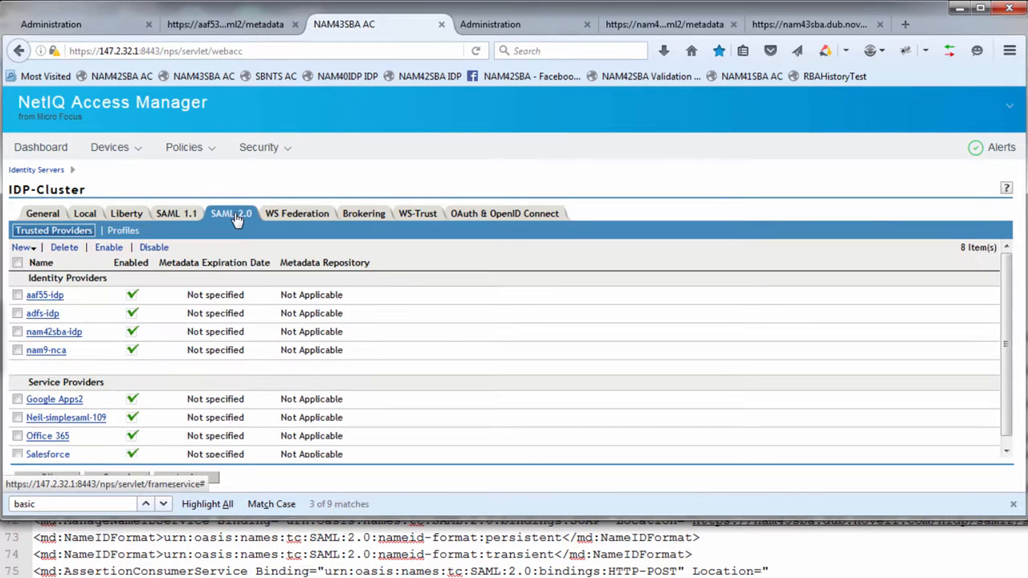
mouse_move(24, 247)
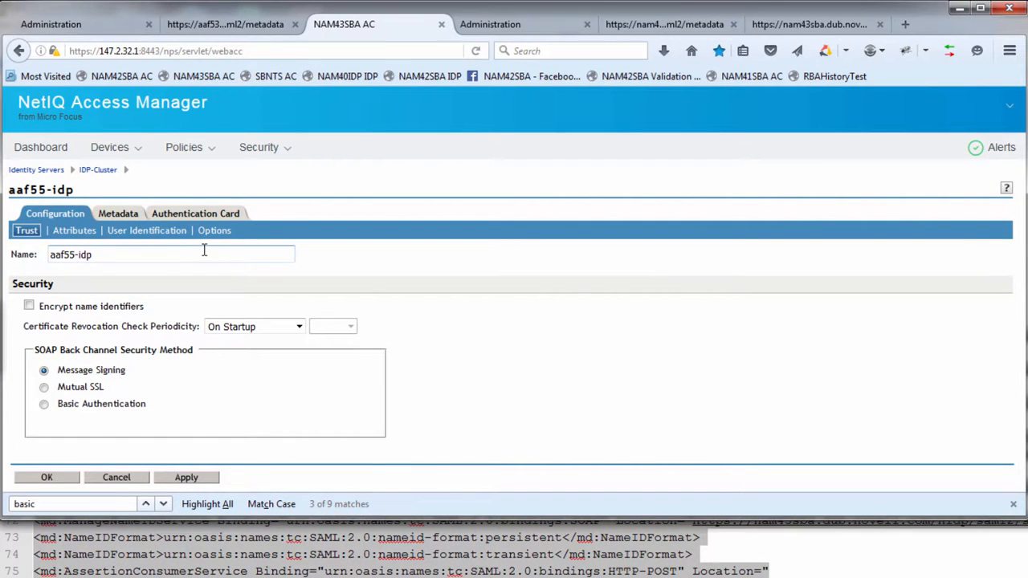
mouse_move(118, 218)
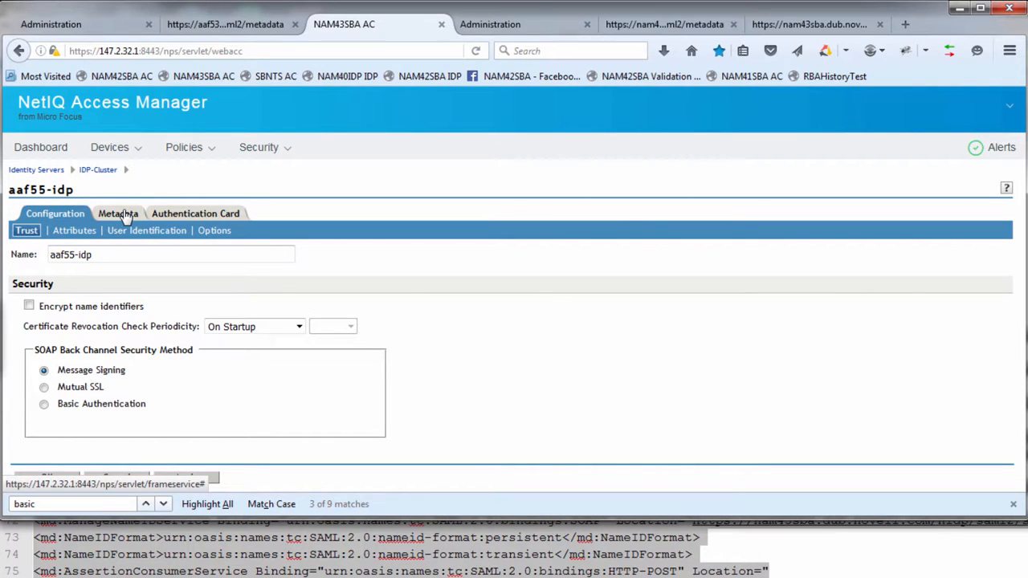
mouse_move(171, 213)
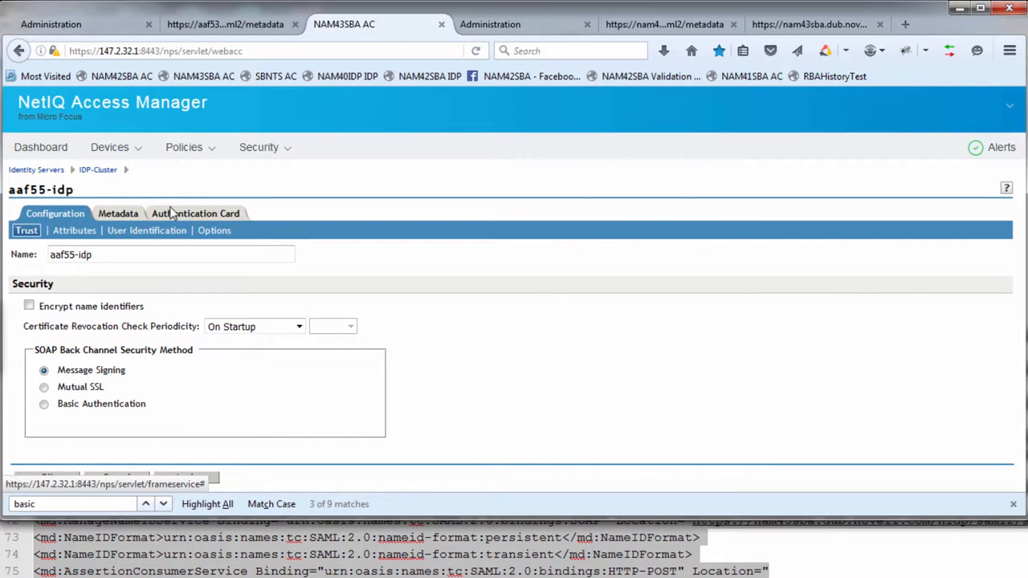
- Set aaf55-idp's authentication request response binding to Post with Transient name identifiers
click(332, 326)
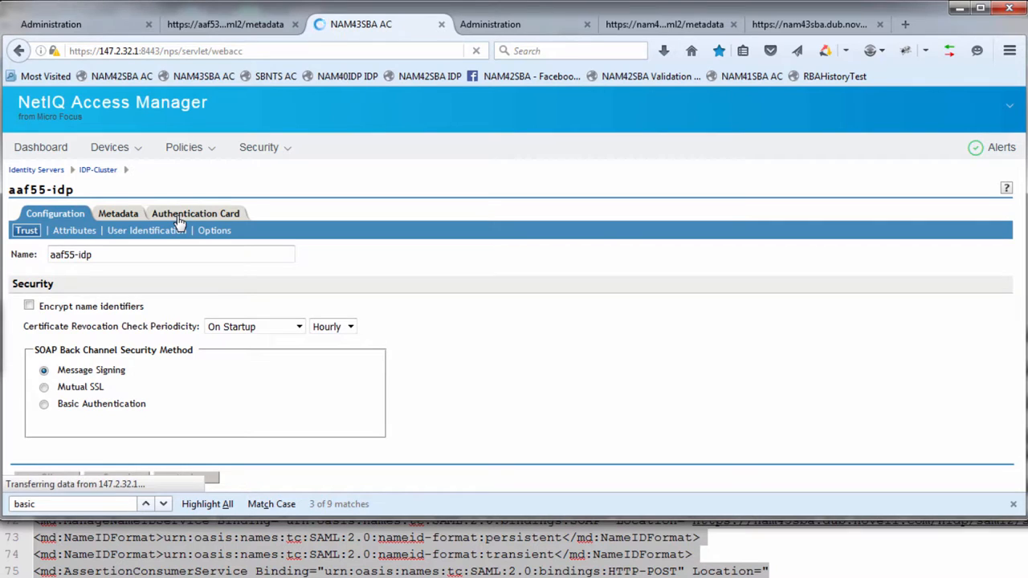
click(196, 214)
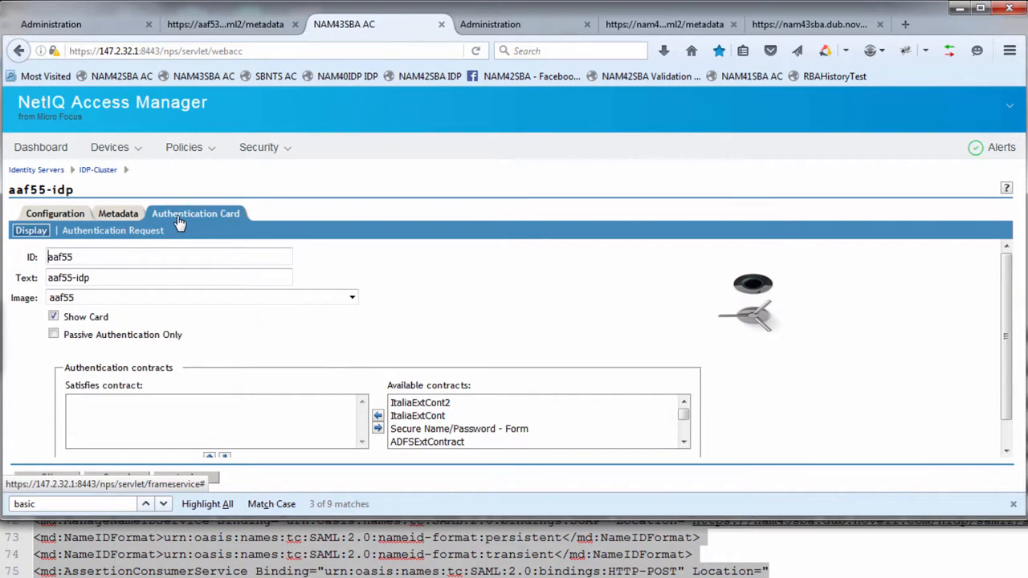
mouse_move(143, 231)
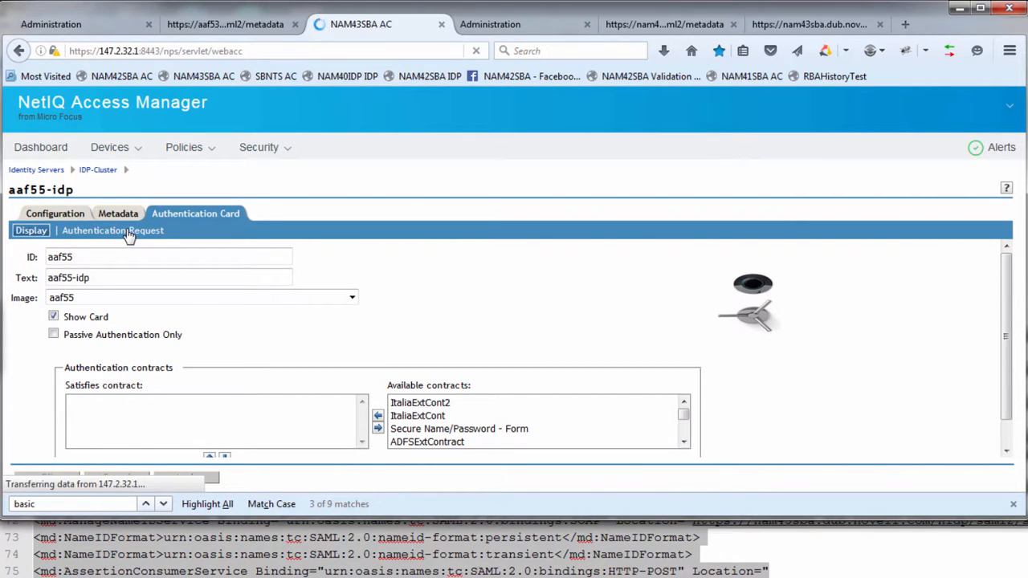
click(112, 231)
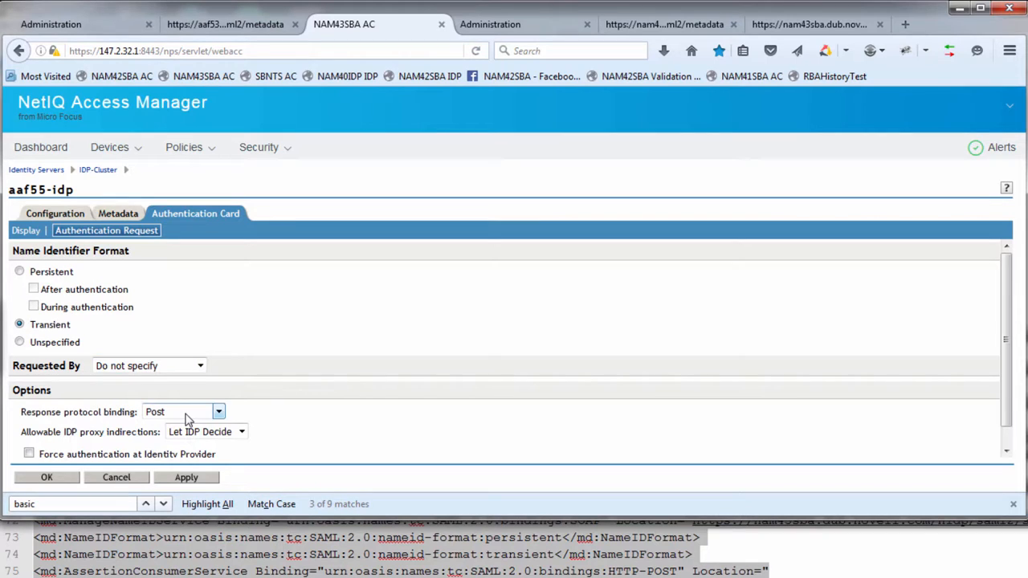
click(217, 412)
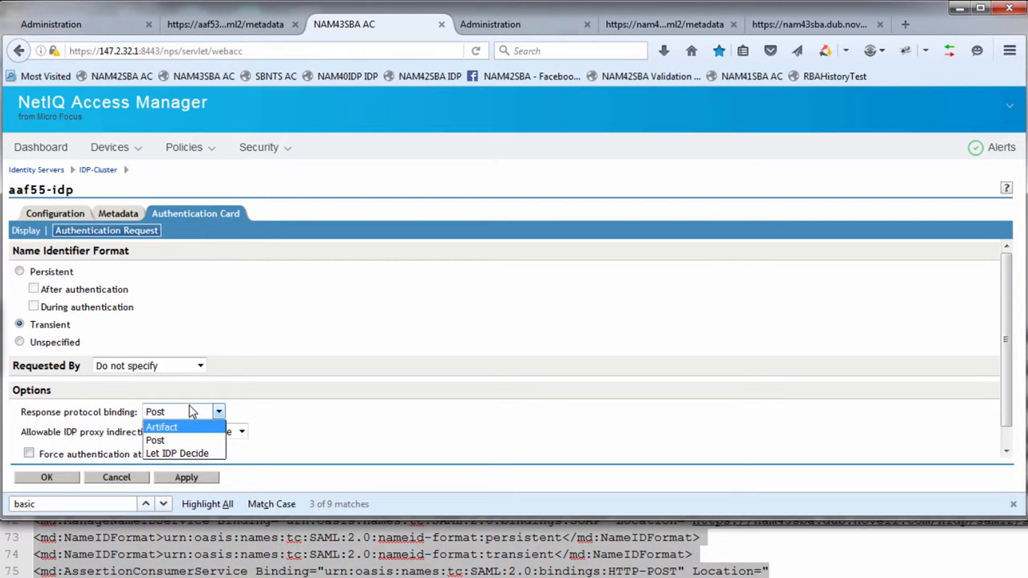
click(155, 440)
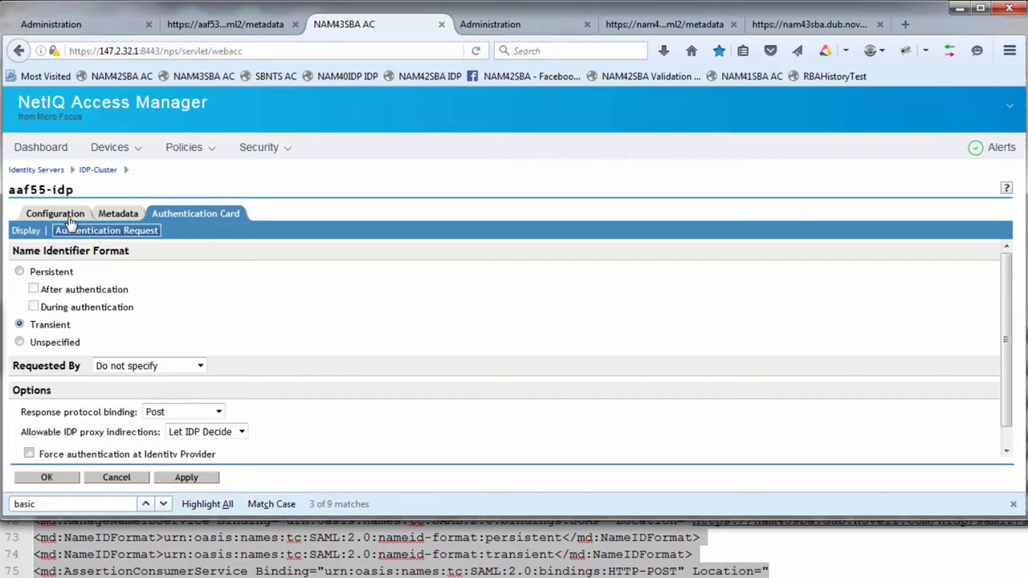
click(46, 477)
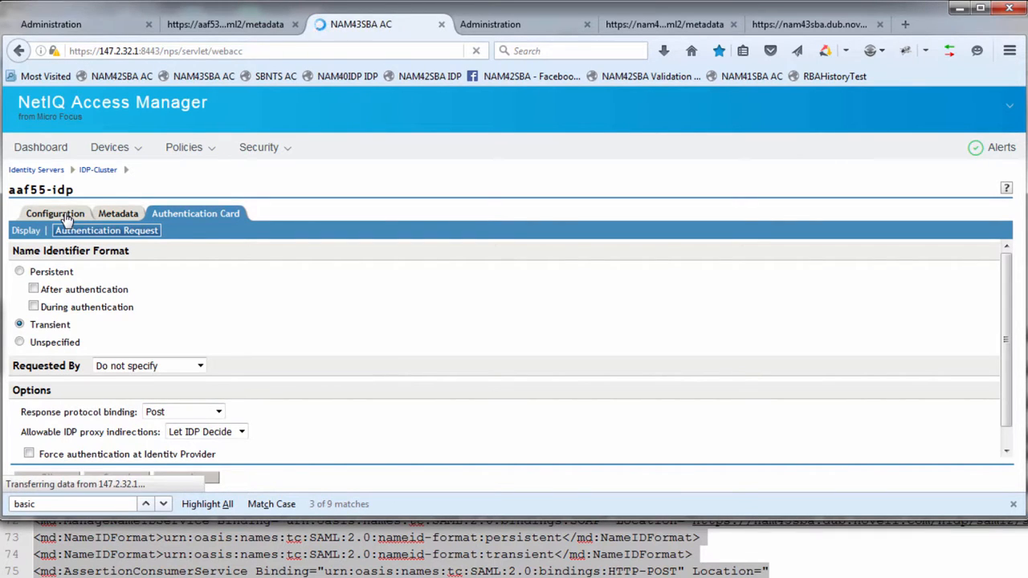
click(55, 214)
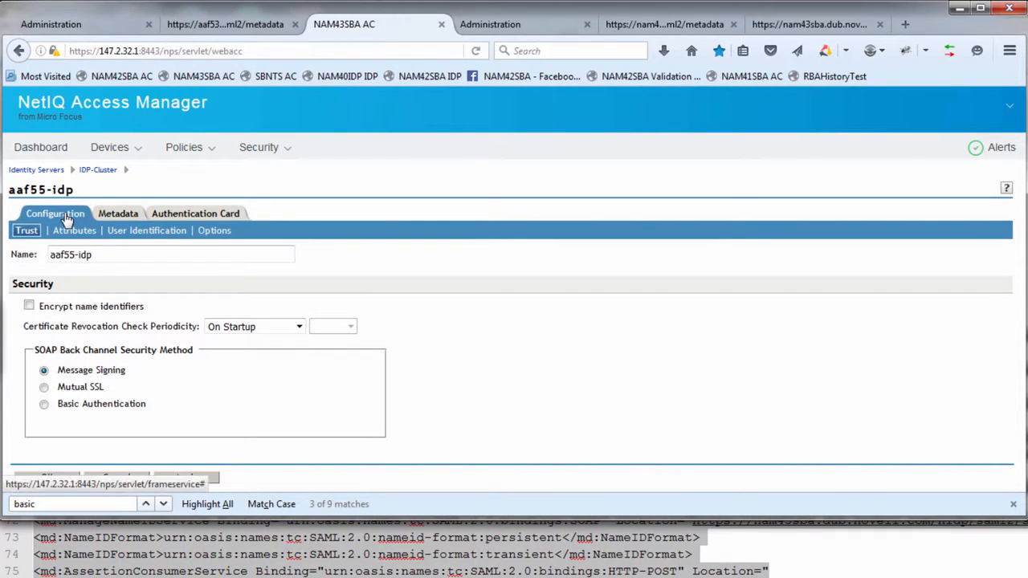
- On aaf55-idp's Attributes page, select aaf55-attrset as the attribute set
click(333, 326)
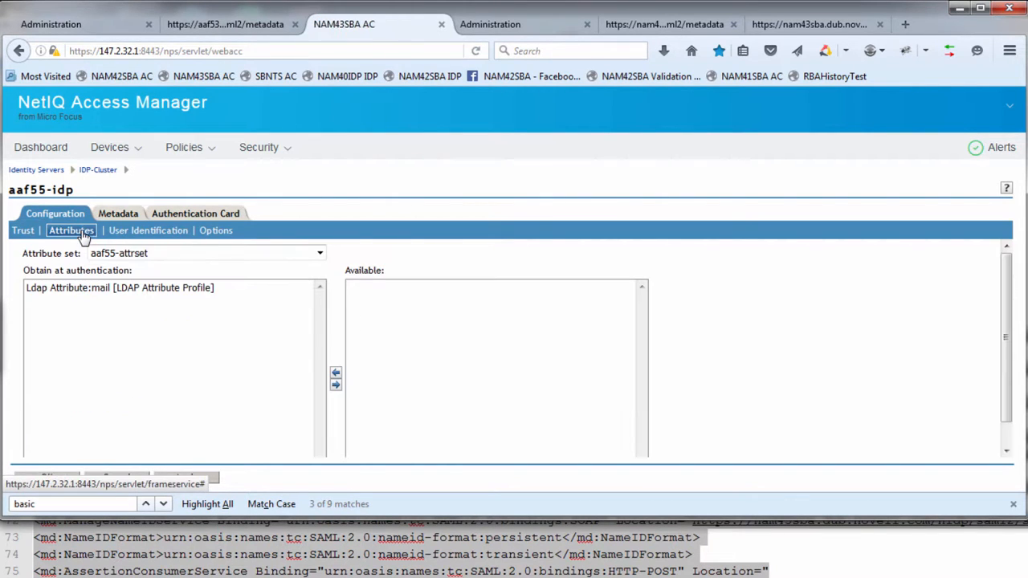
click(320, 253)
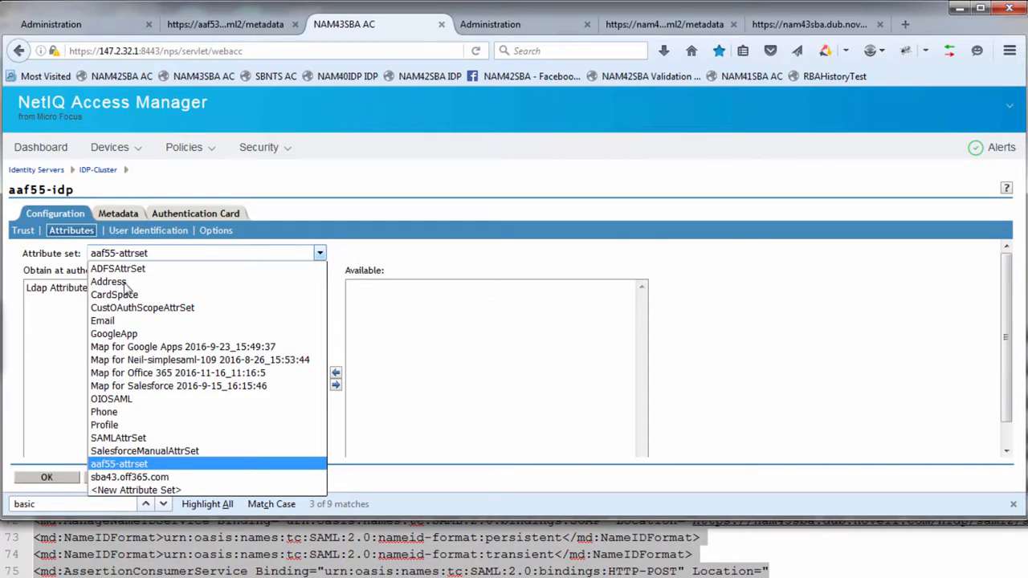
click(118, 465)
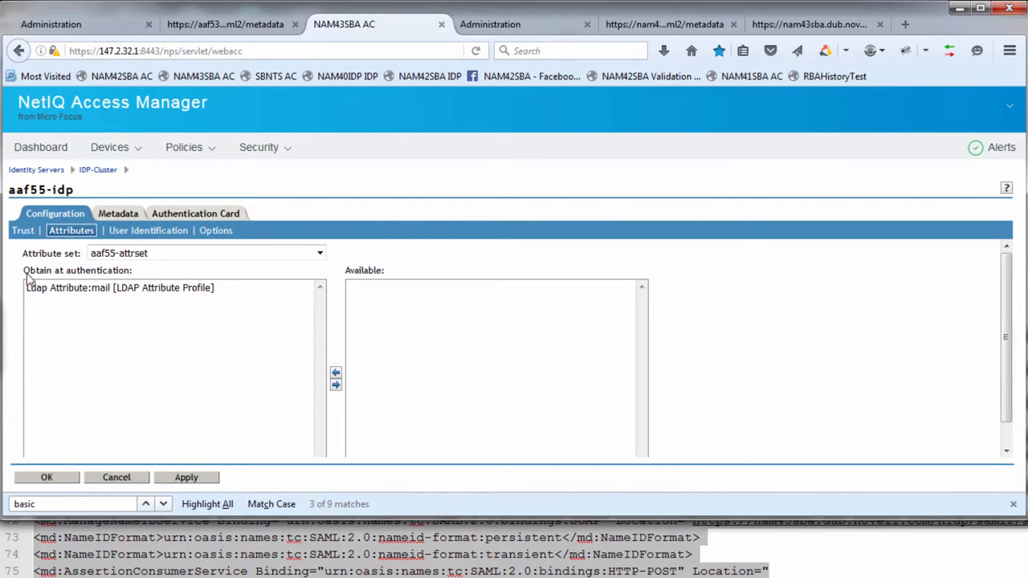
mouse_move(135, 264)
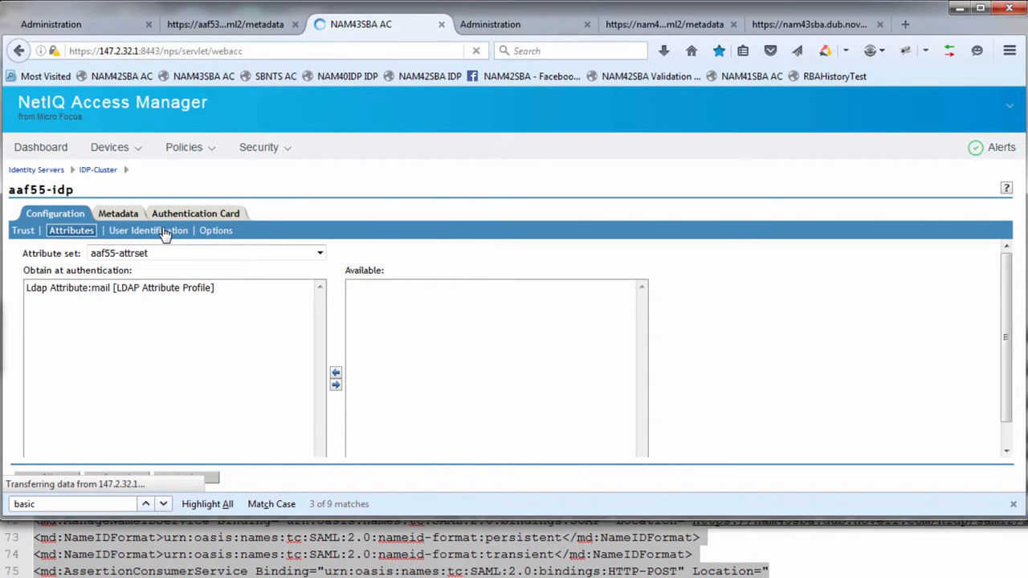
- Review the attribute matching user store and LDAPMailUserMatchingExpr expression without saving changes
click(144, 230)
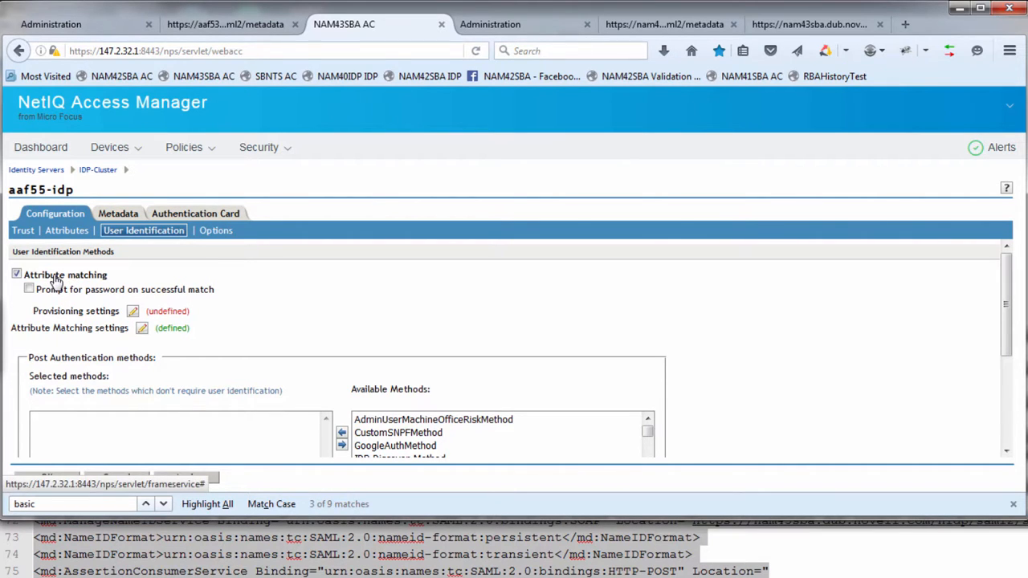
mouse_move(147, 332)
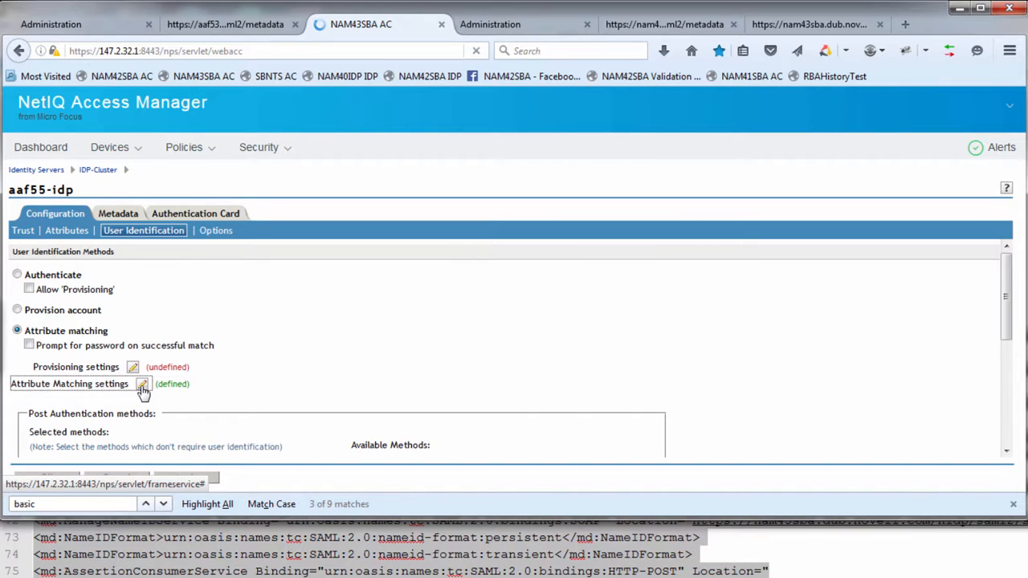
click(143, 384)
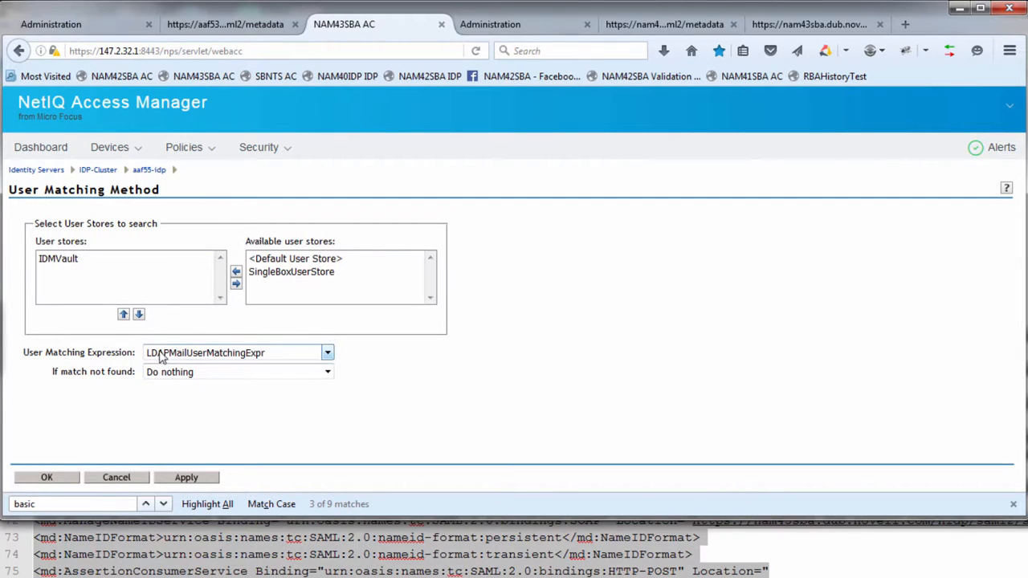
click(327, 353)
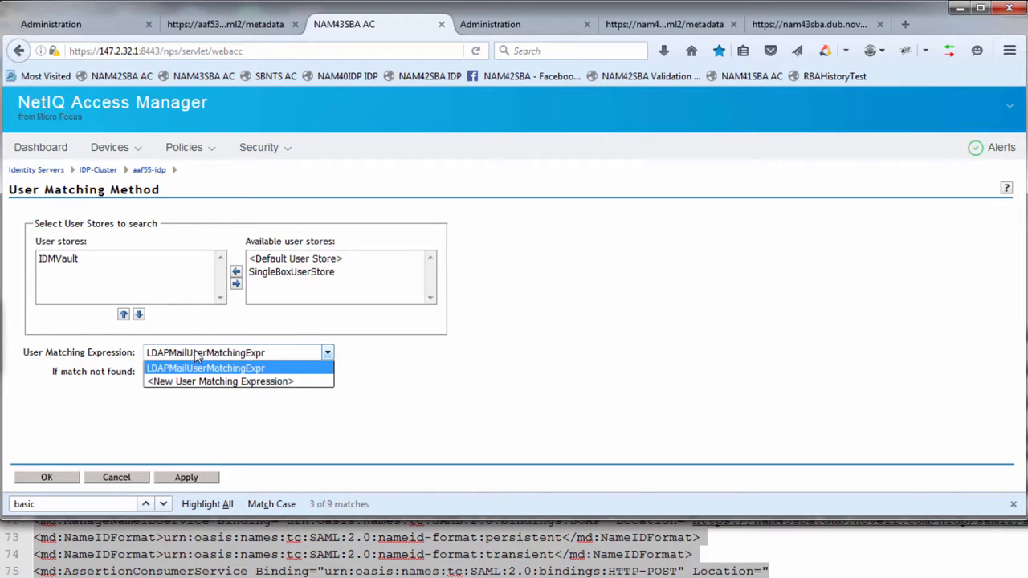
mouse_move(94, 266)
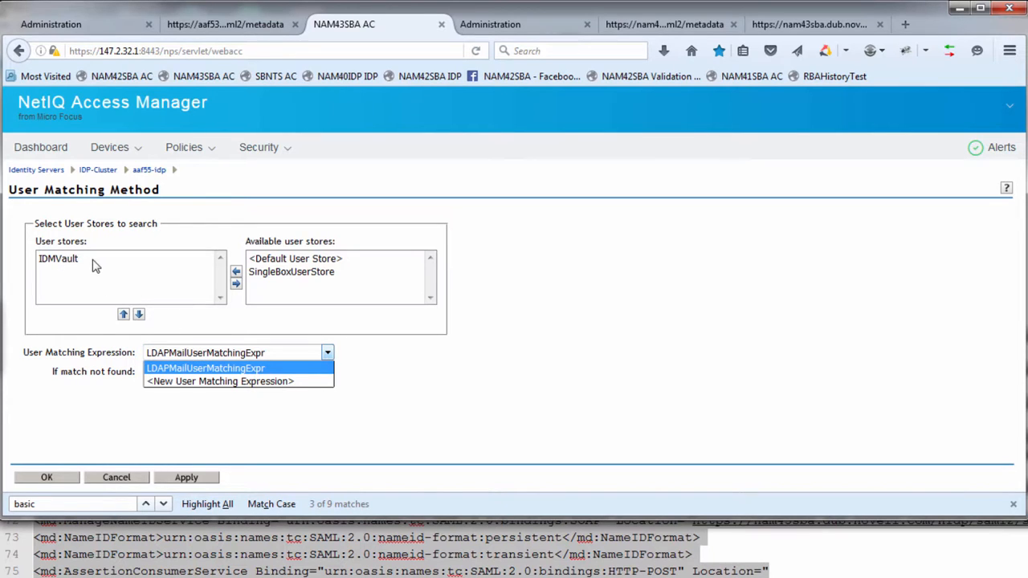
mouse_move(169, 362)
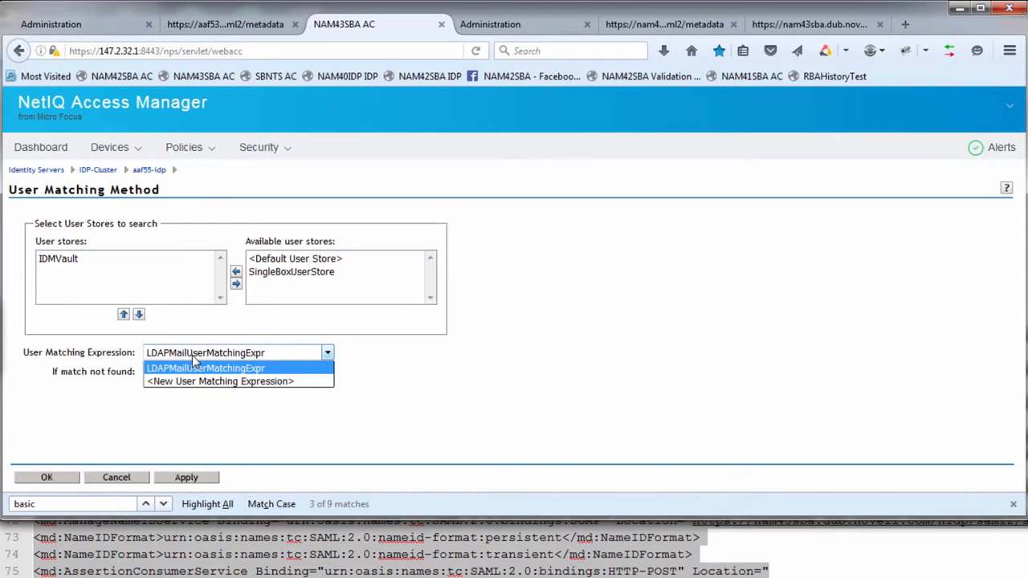
mouse_move(164, 456)
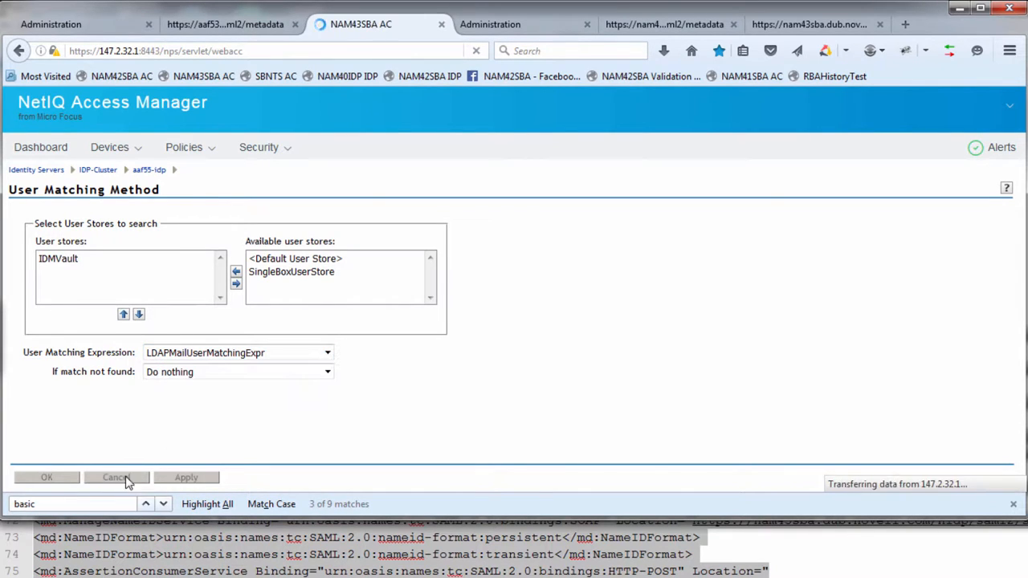
click(115, 477)
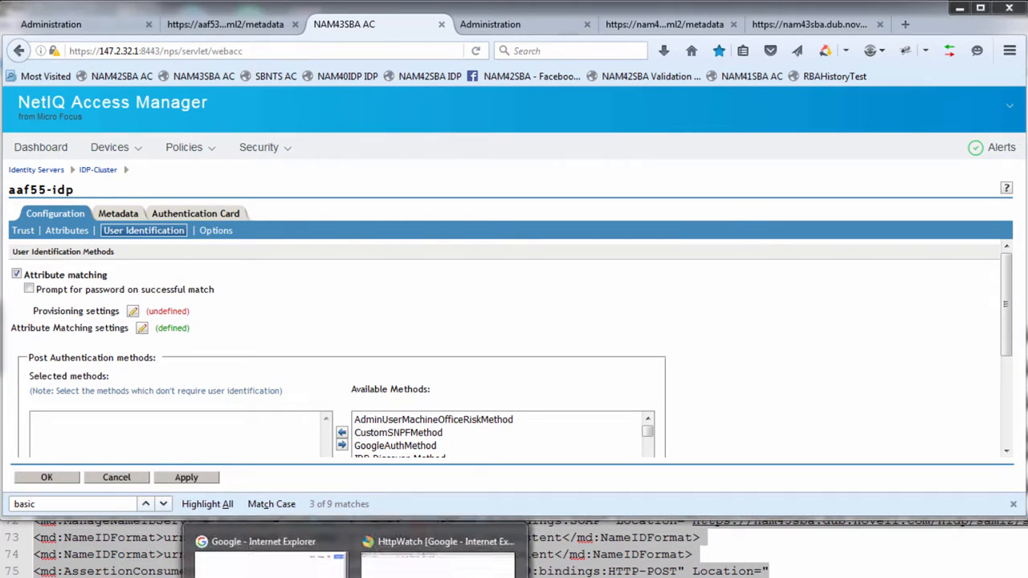
- In Internet Explorer, choose aaf55-idp under Remote Logins on the servlets-examples login page
click(271, 554)
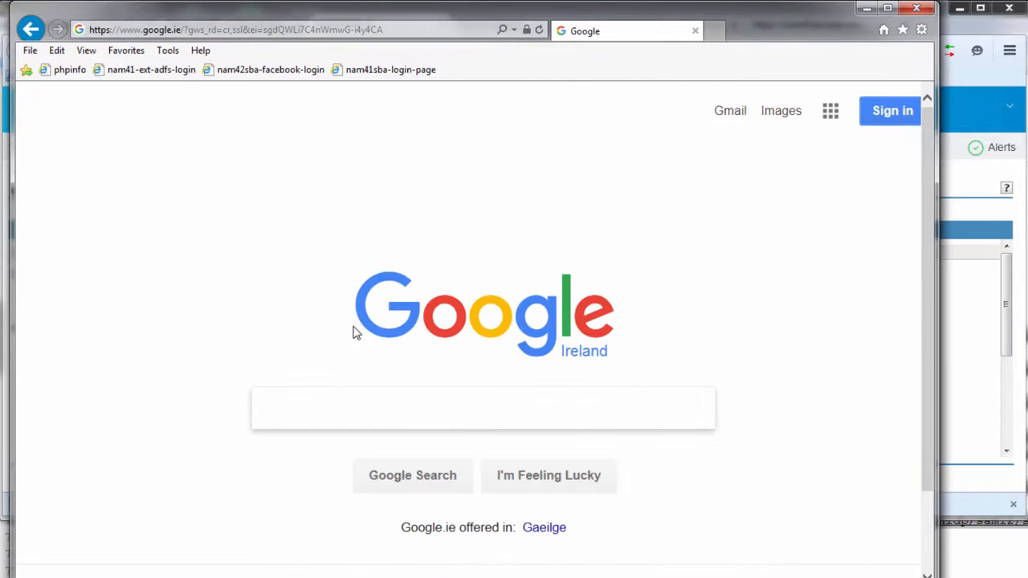
mouse_move(462, 32)
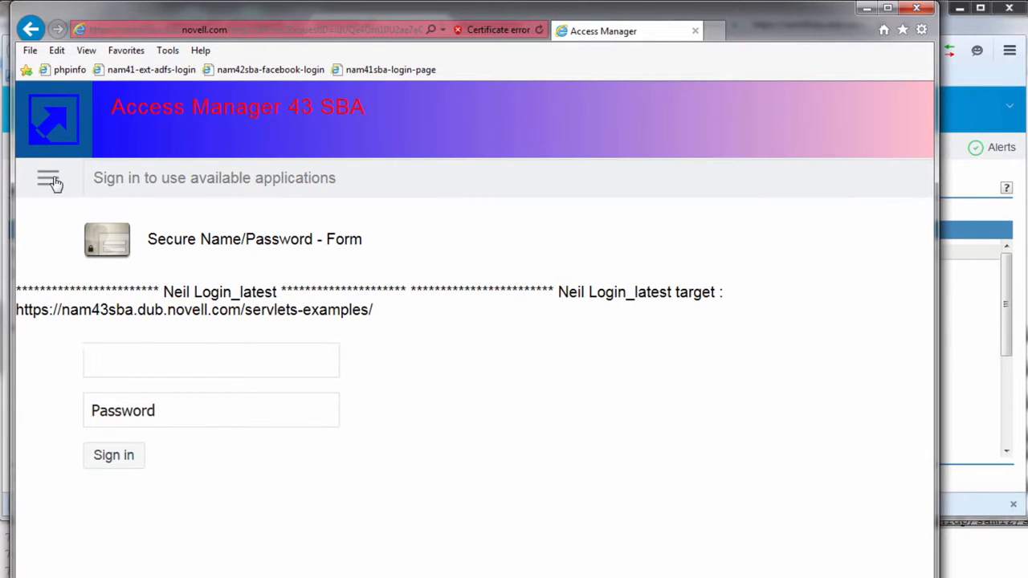
click(48, 177)
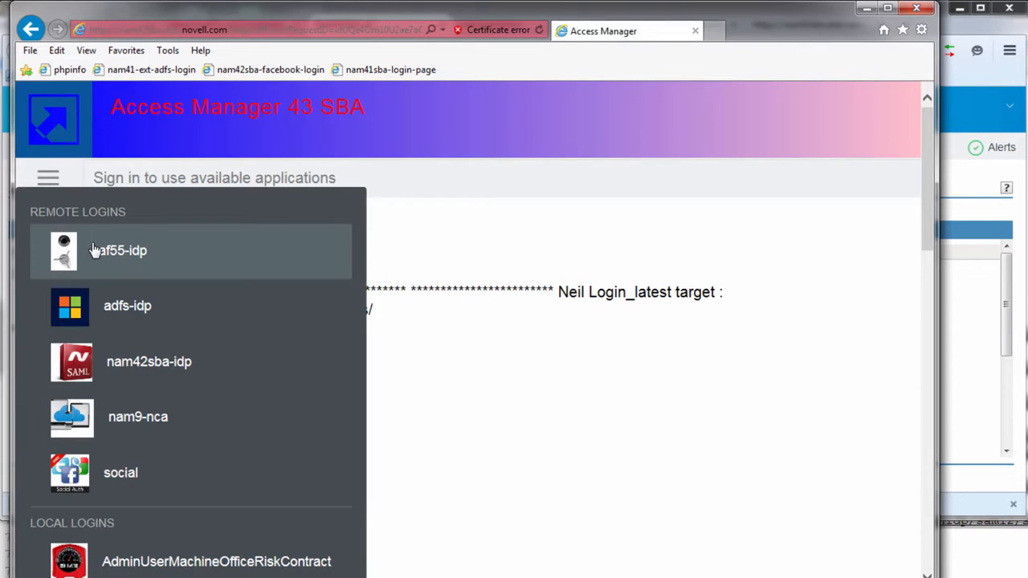
mouse_move(124, 261)
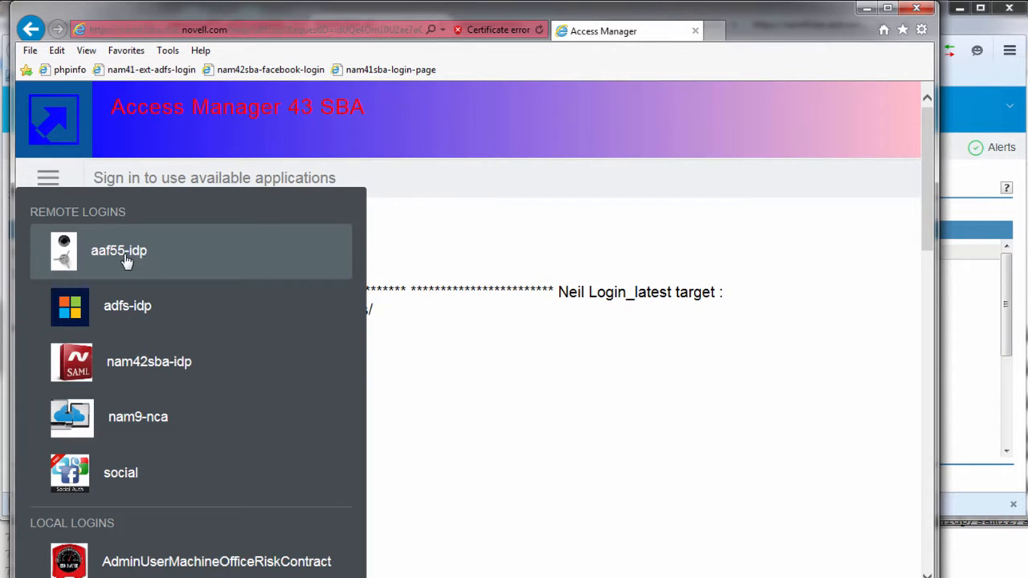
click(119, 251)
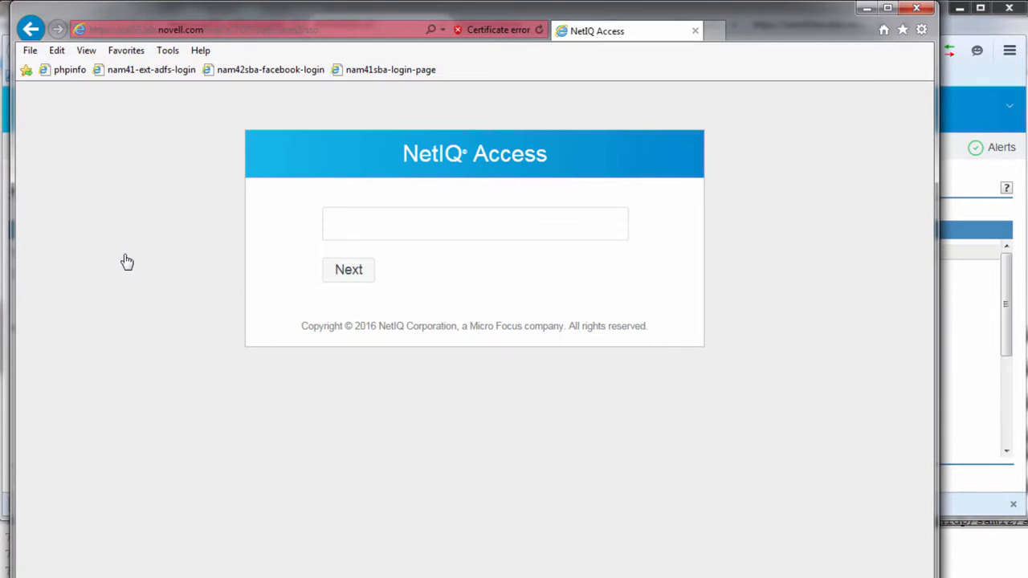
text(ncas)
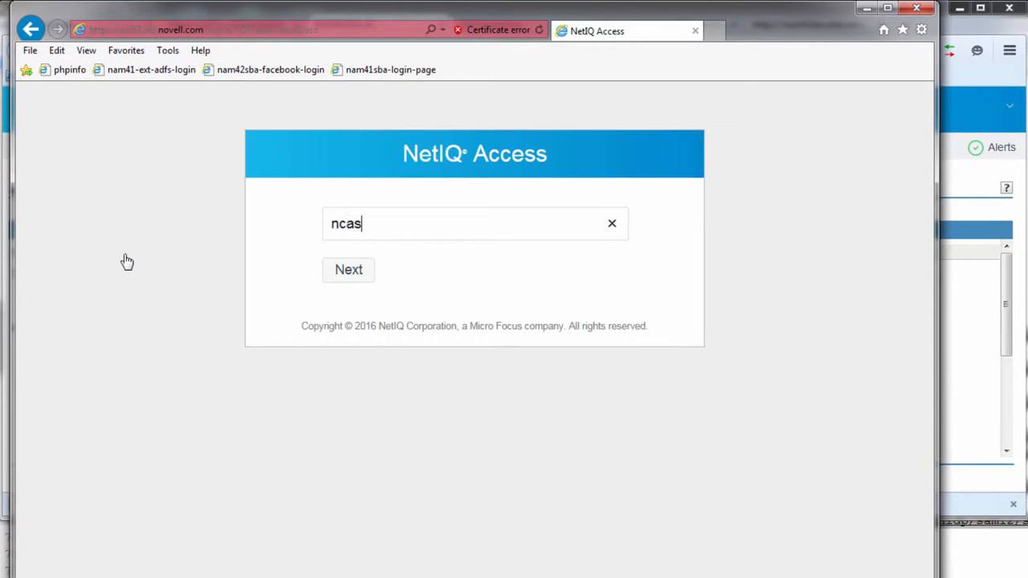
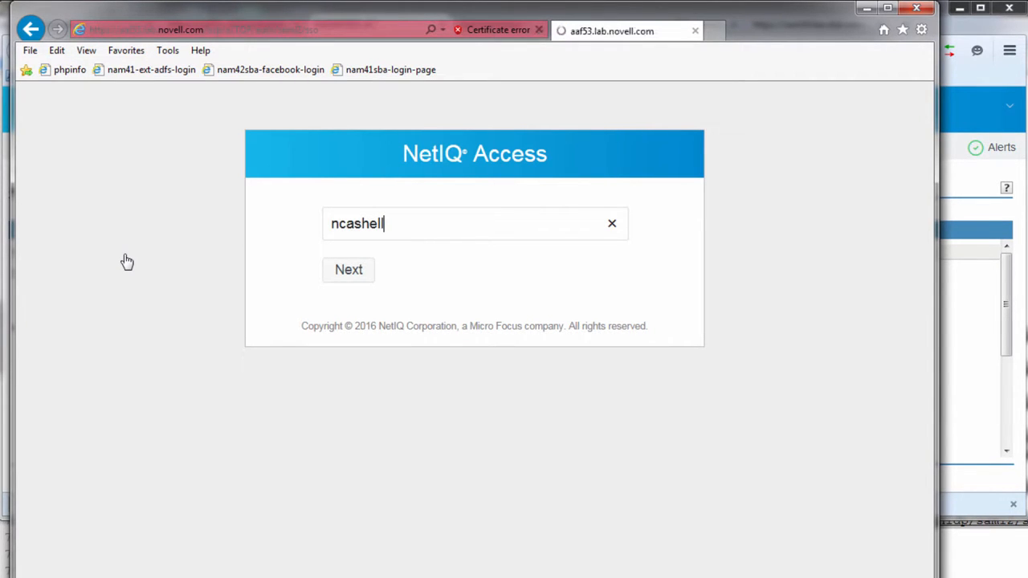
click(349, 270)
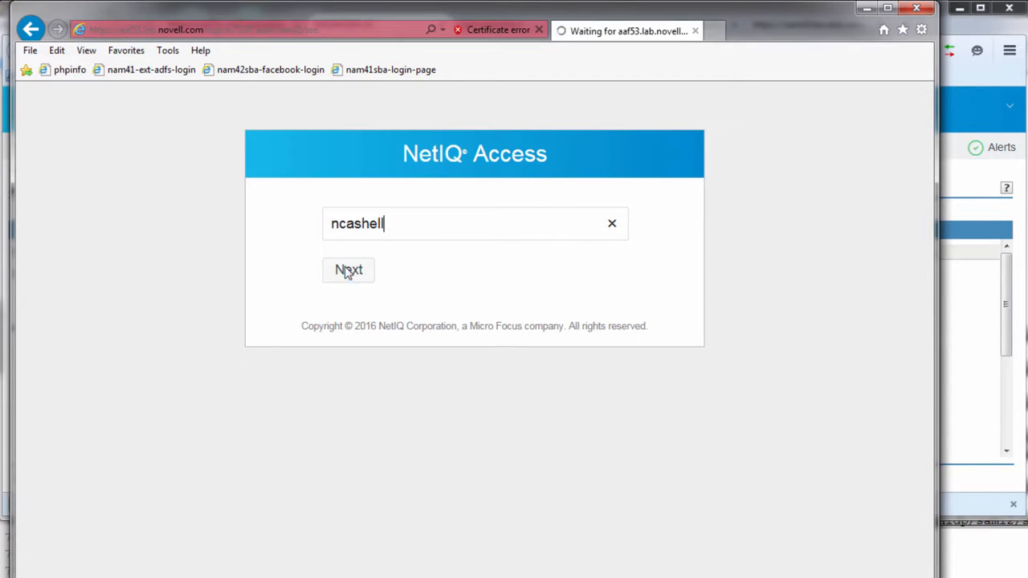
click(349, 270)
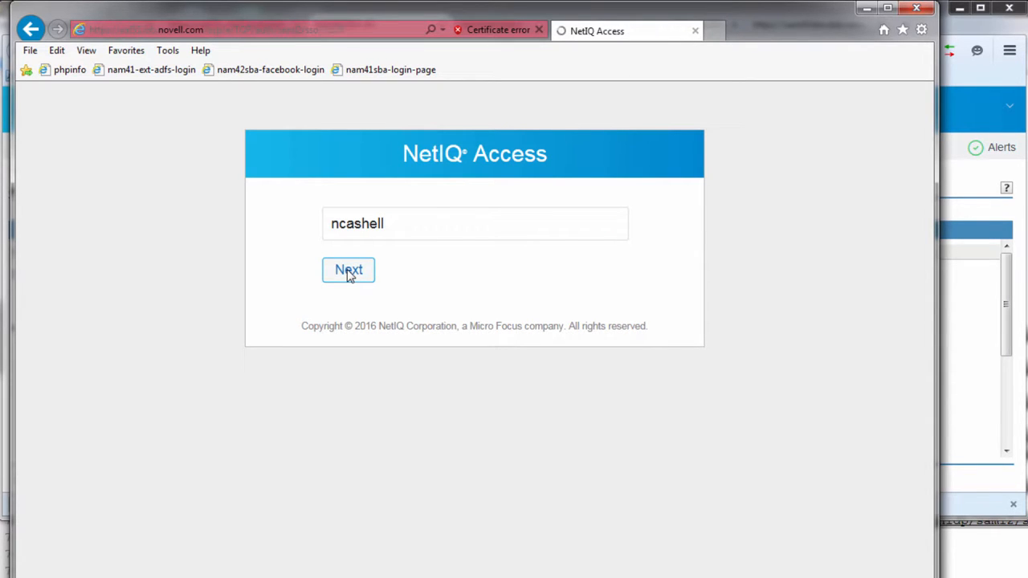
click(348, 270)
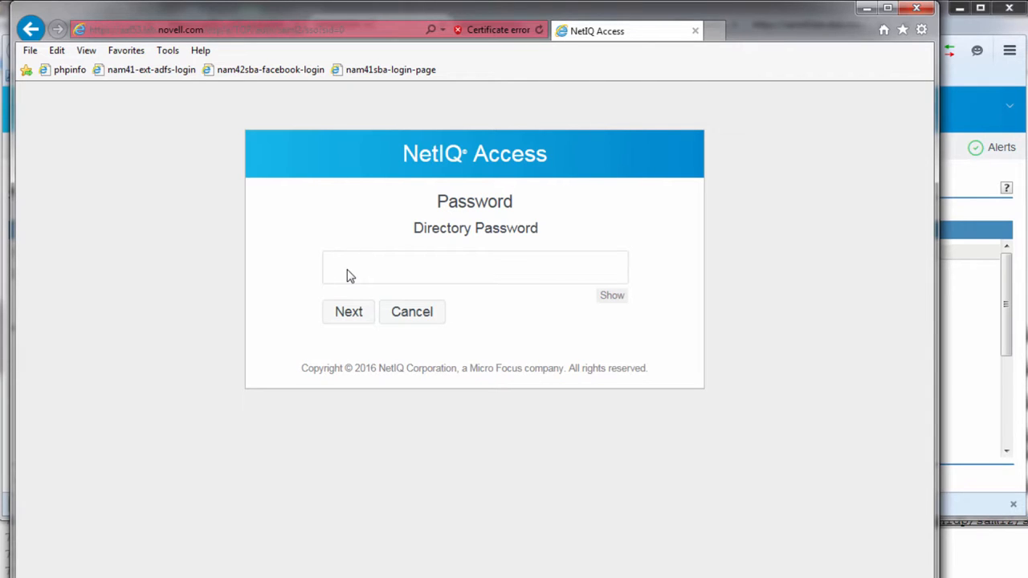
- Submit the directory password and dismiss the Client Security fingerprint prompt
text(password)
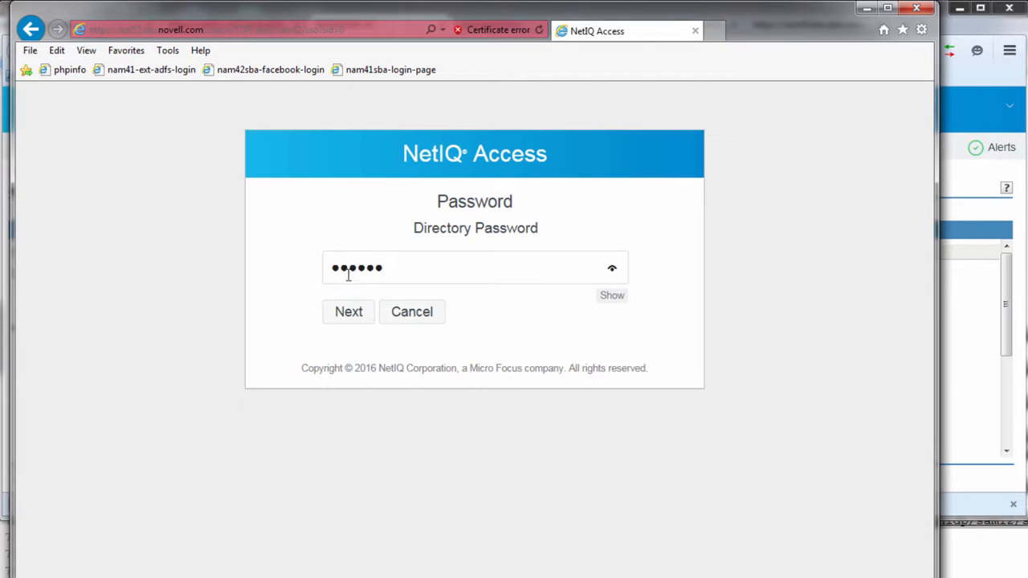
click(348, 312)
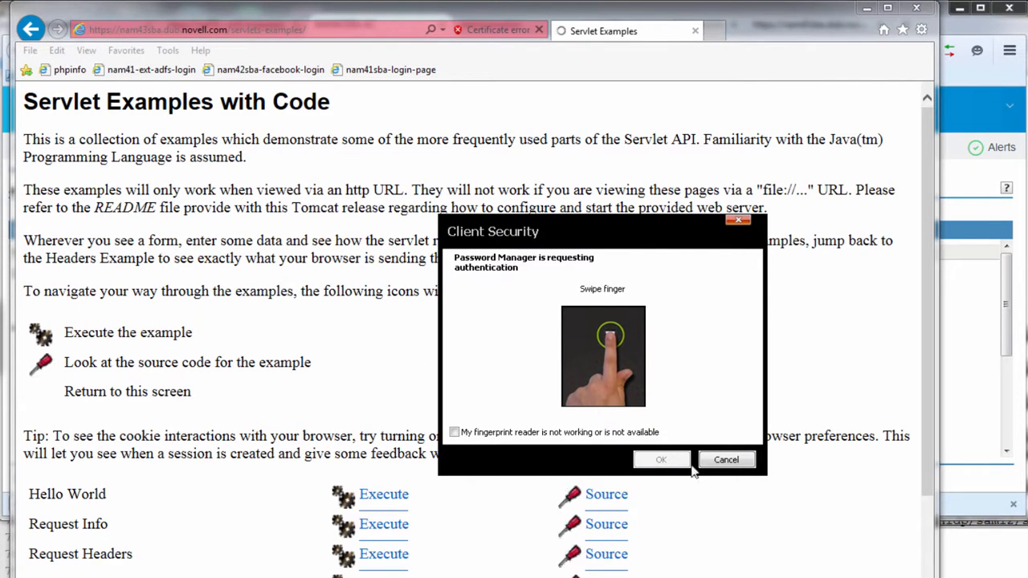
click(726, 459)
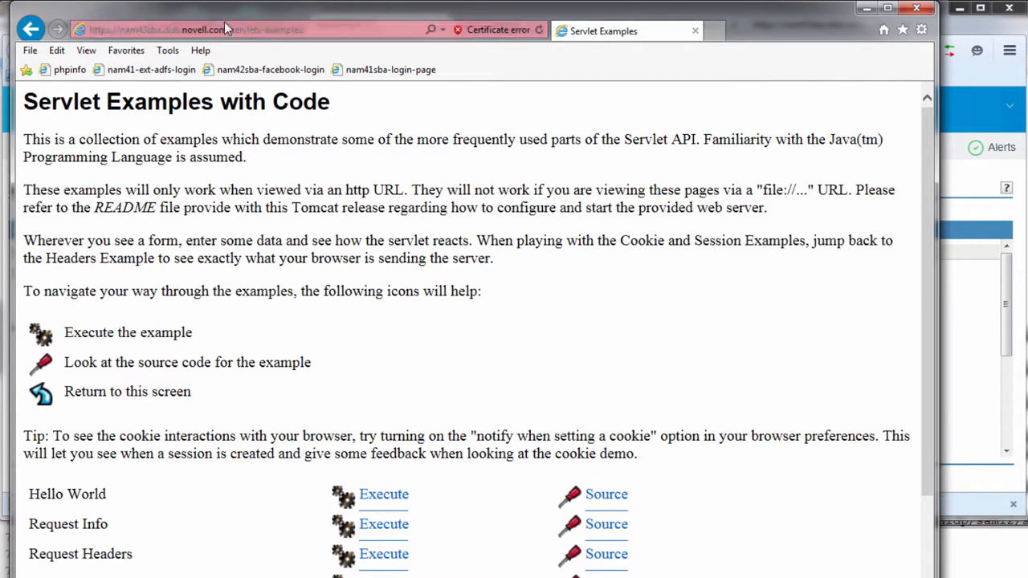